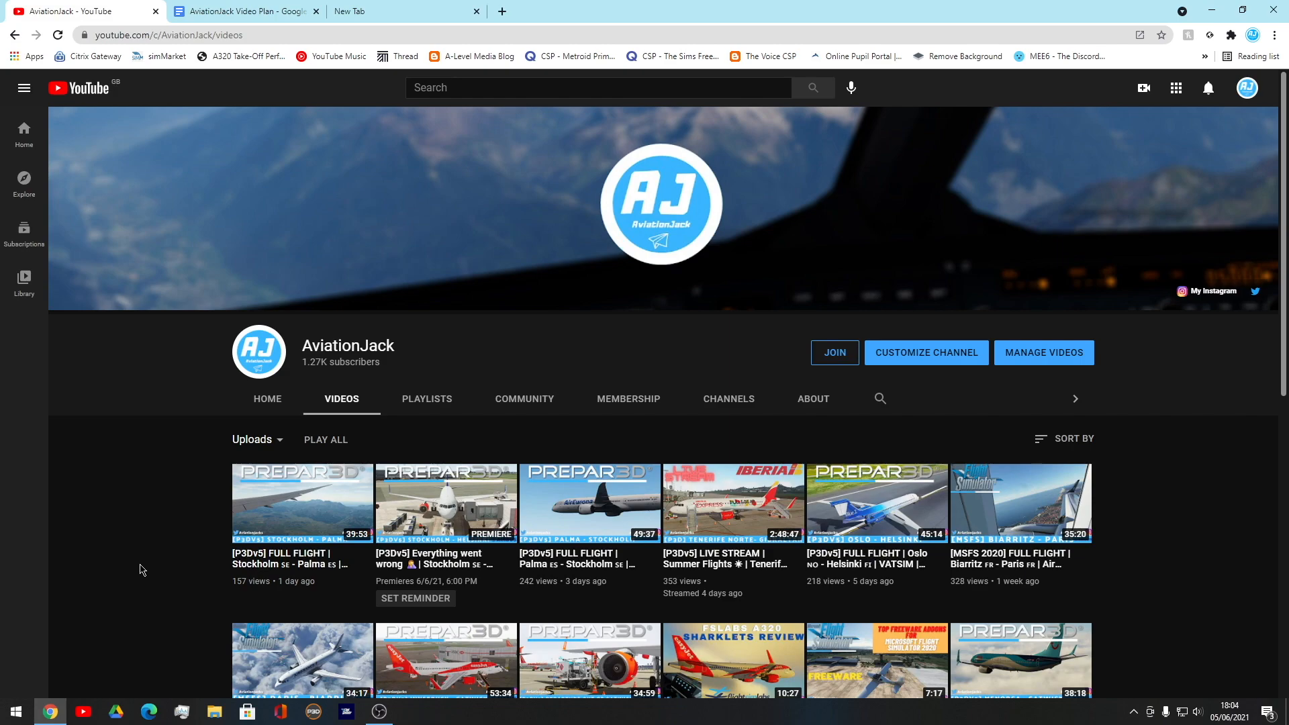
mouse_move(341, 7)
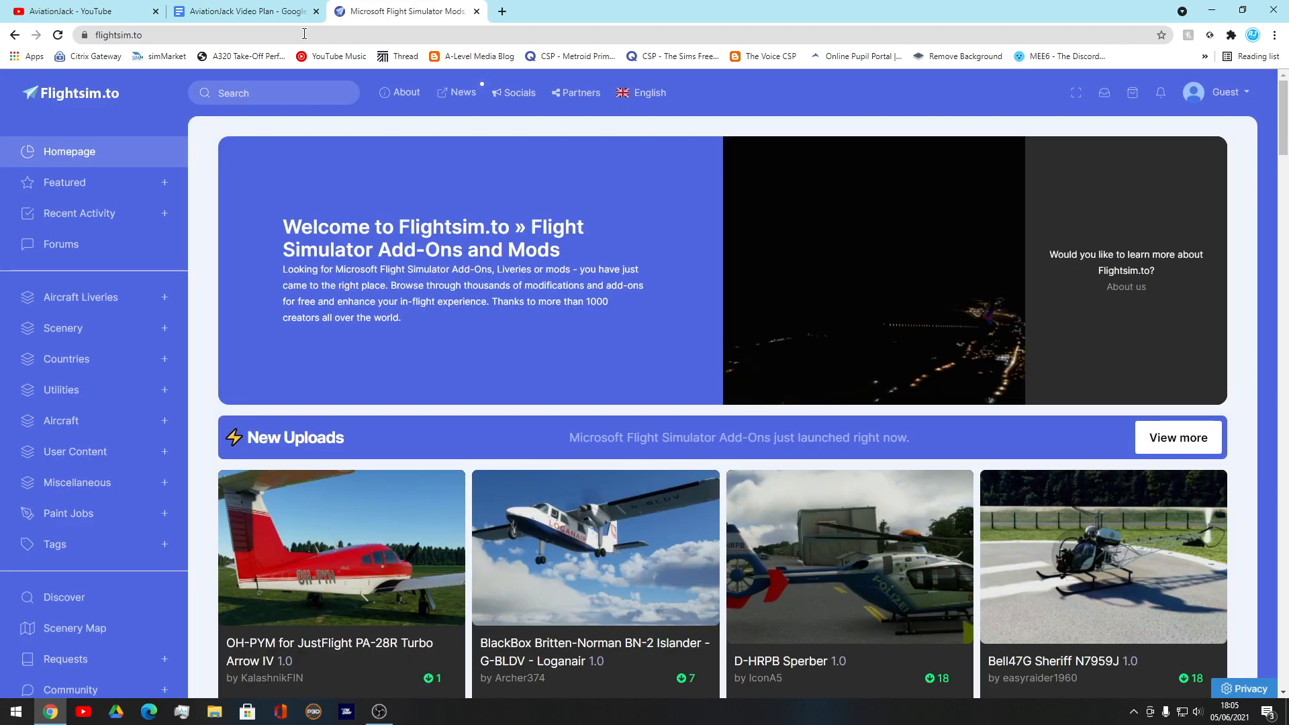
mouse_move(339, 199)
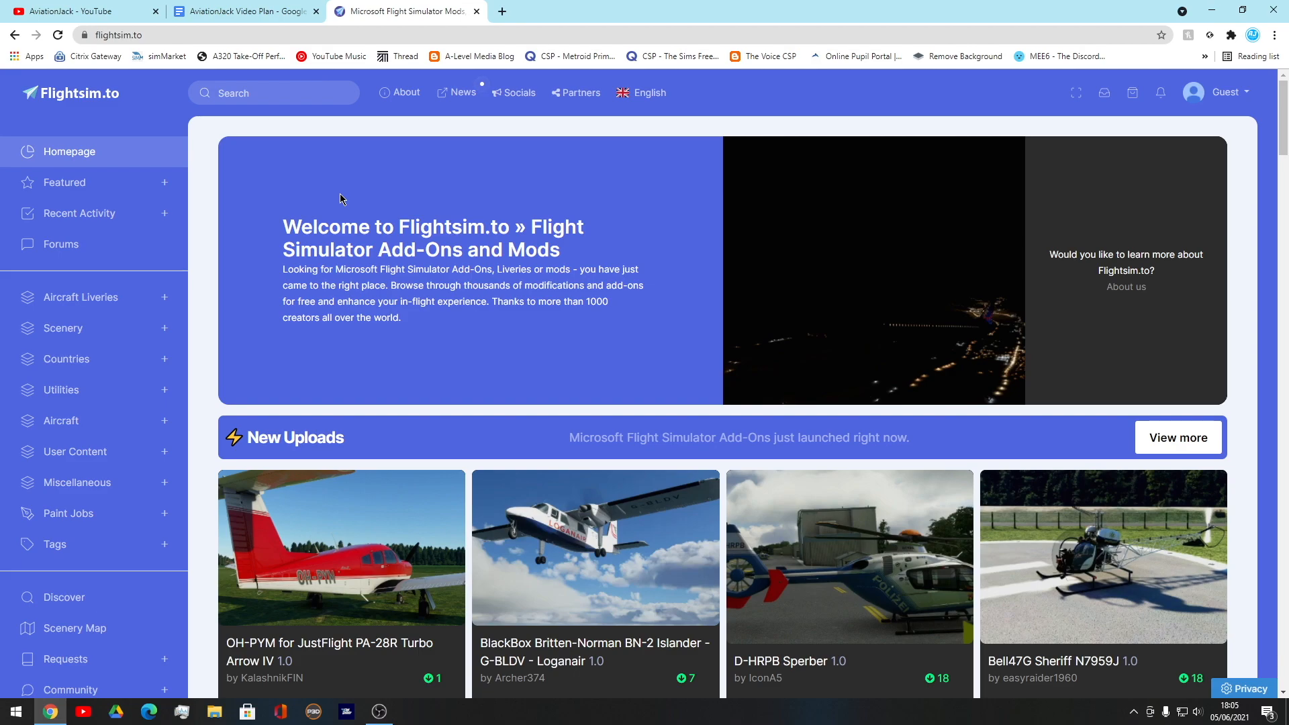
scroll(down, 3)
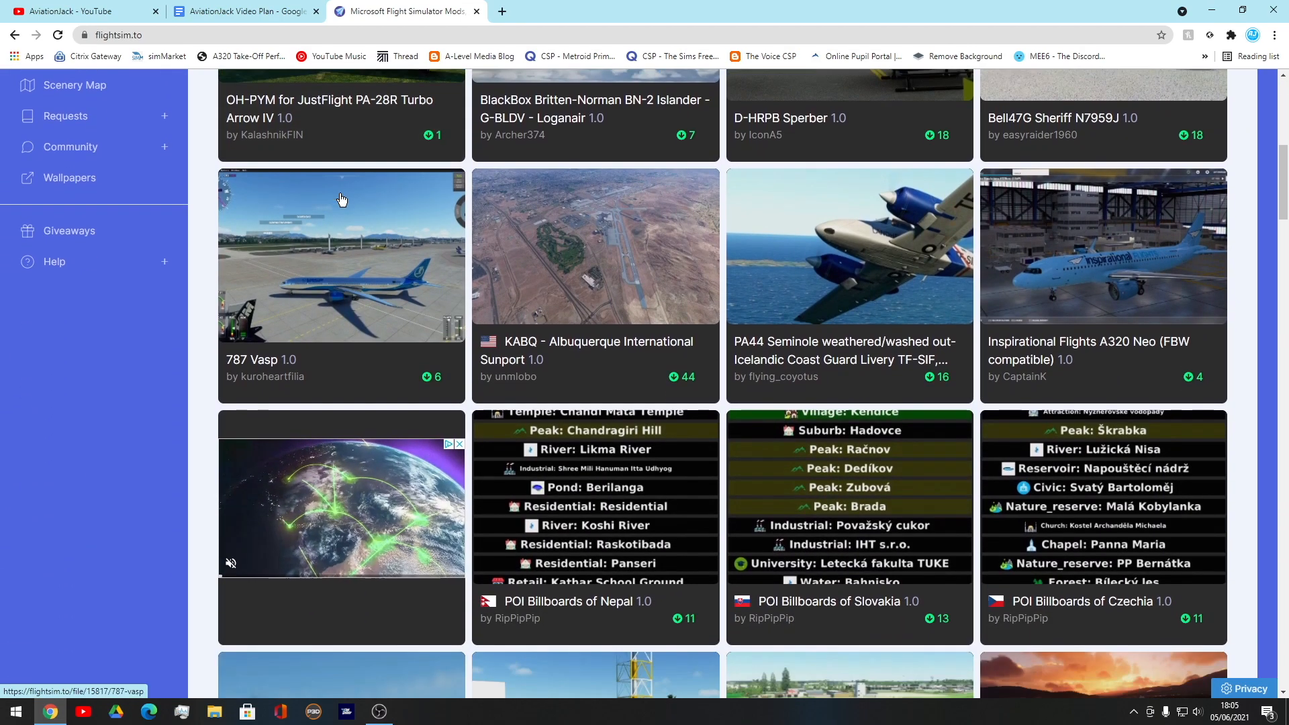
scroll(down, 3)
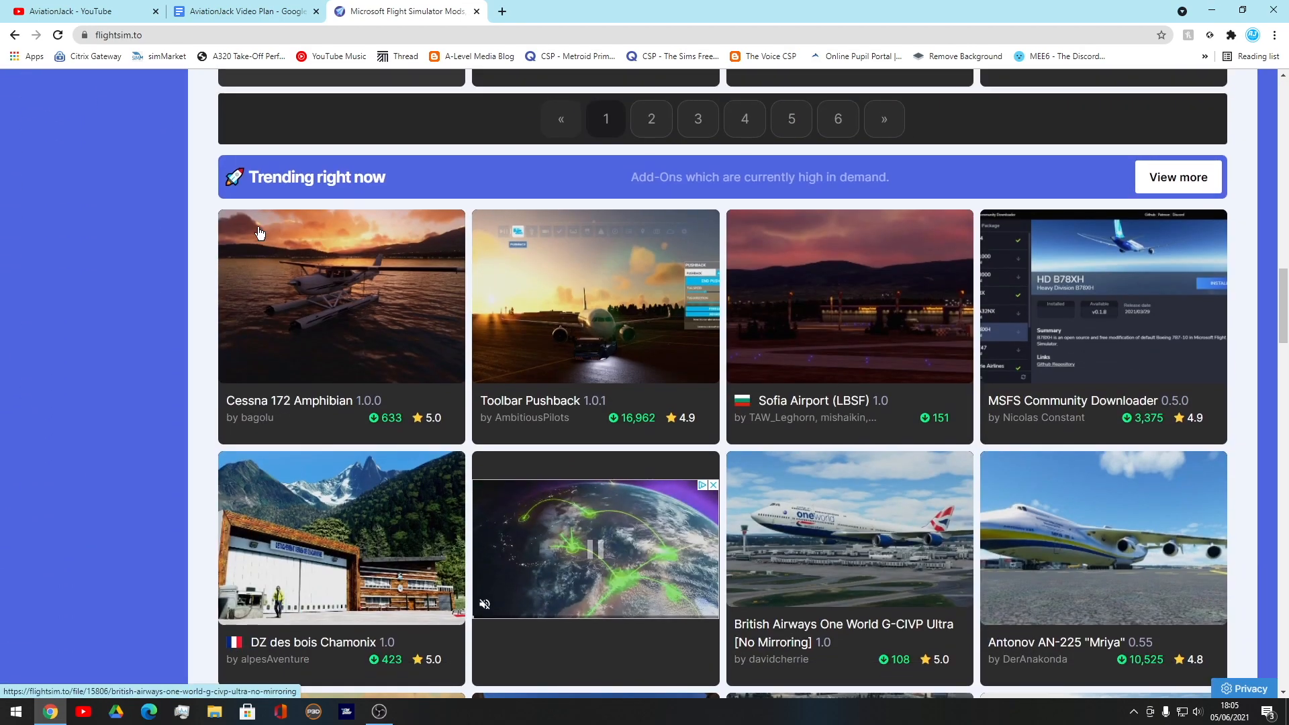
scroll(up, 3)
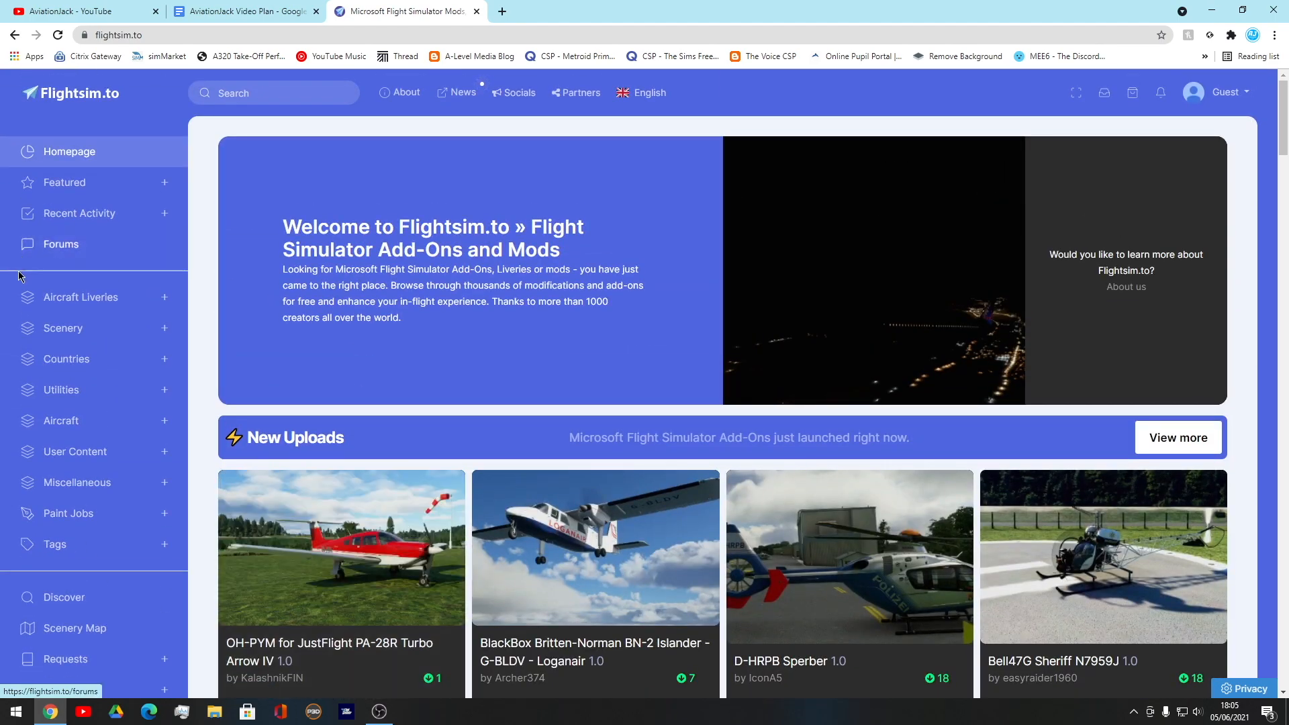
Step: Browse the FBW A32NX liveries under Aircraft Liveries > Airbus down to the Finnair OneWorld livery
click(80, 297)
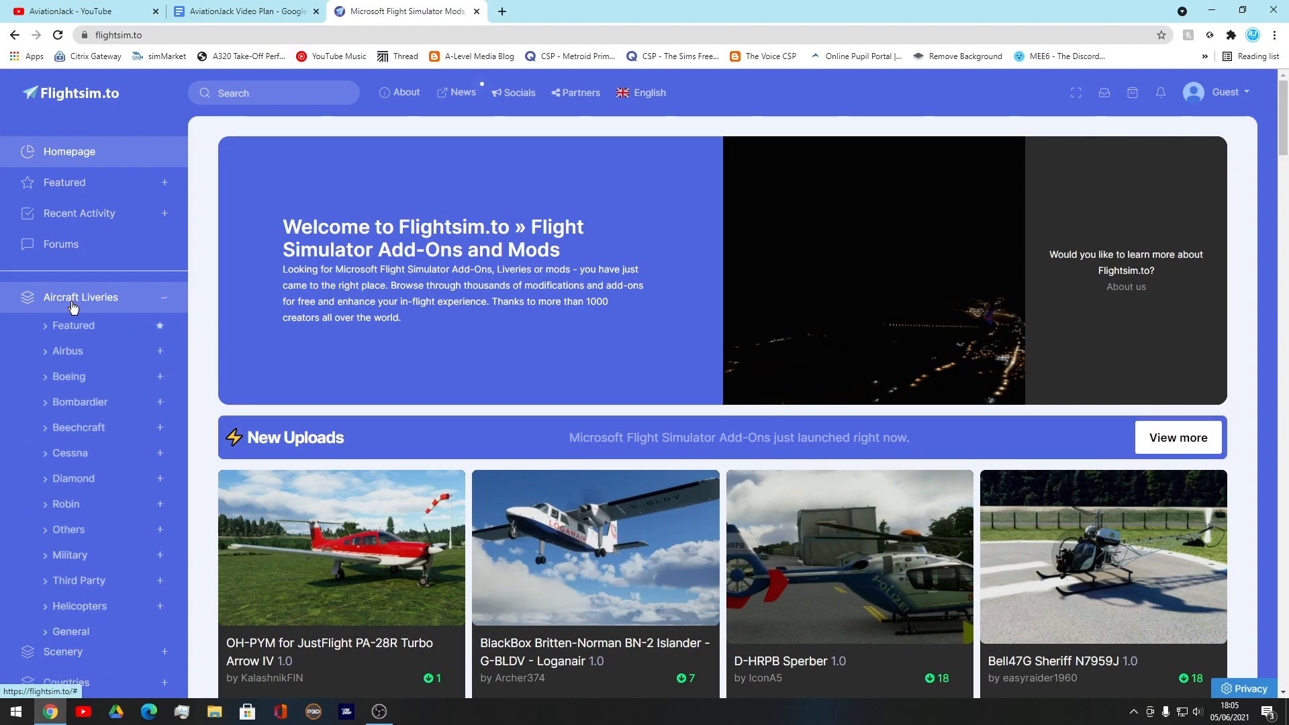
click(68, 350)
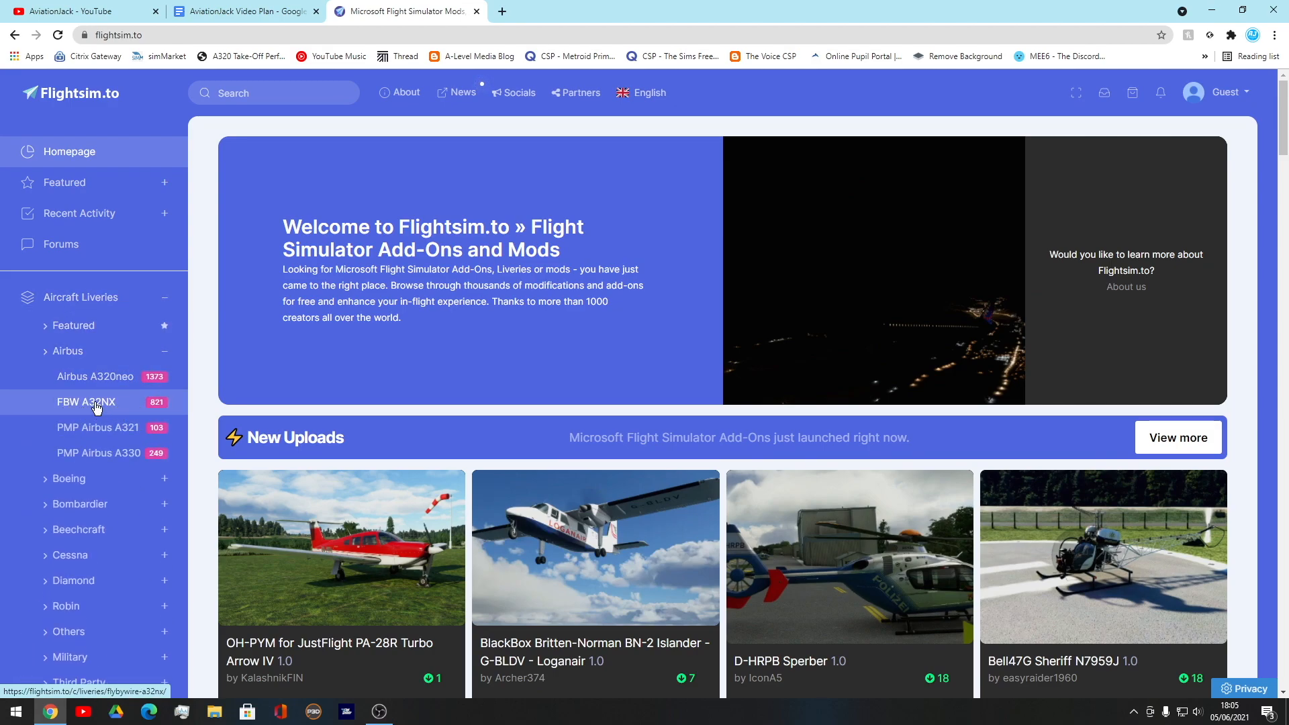
click(86, 401)
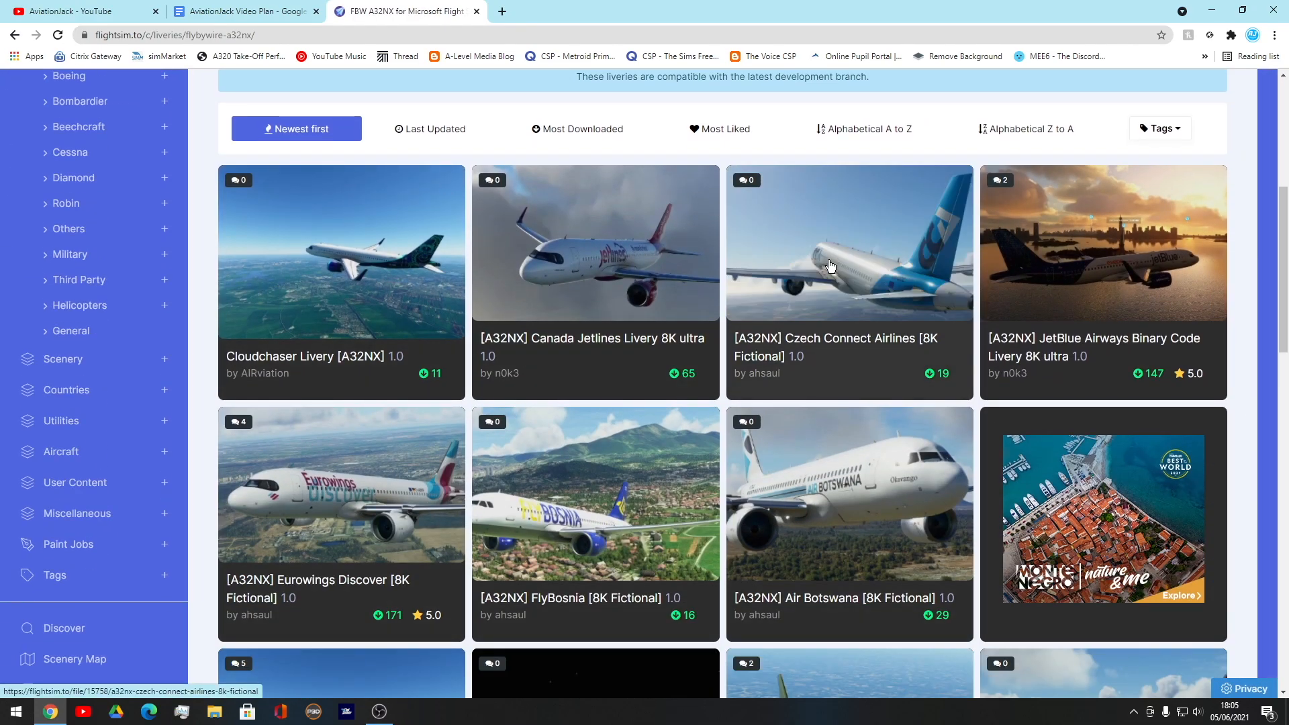
scroll(down, 3)
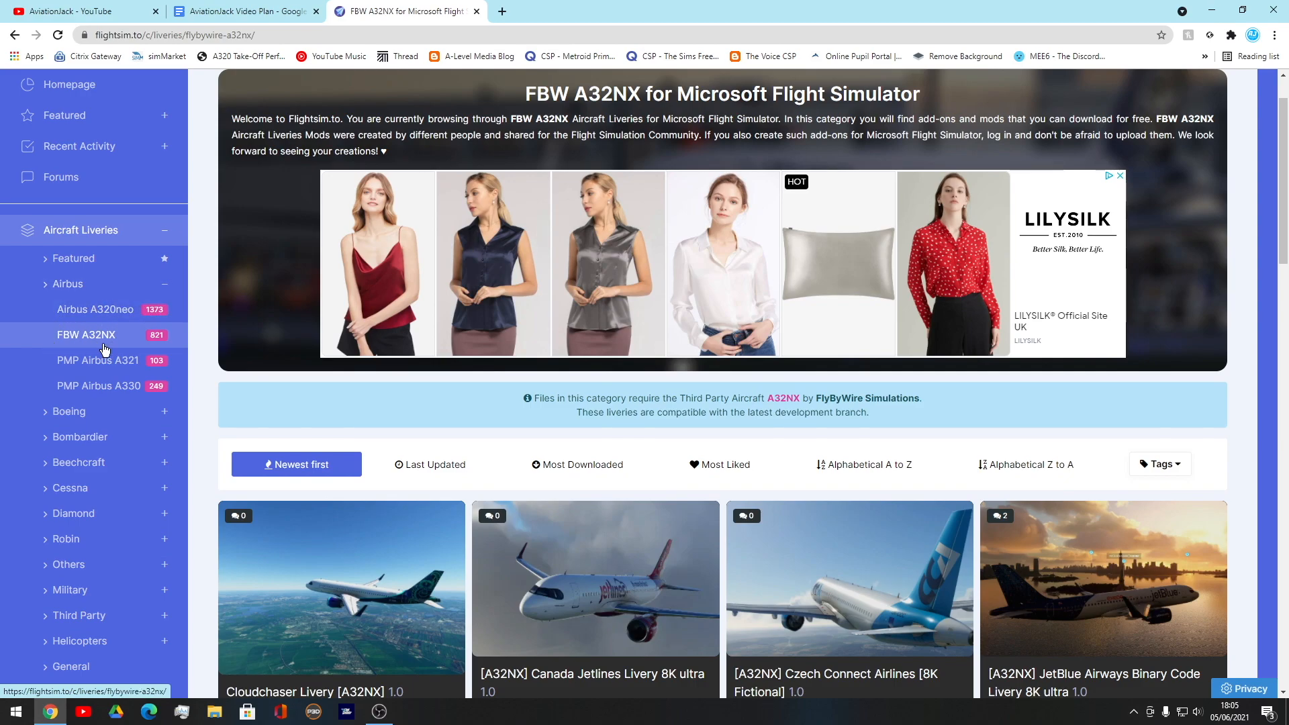
scroll(down, 3)
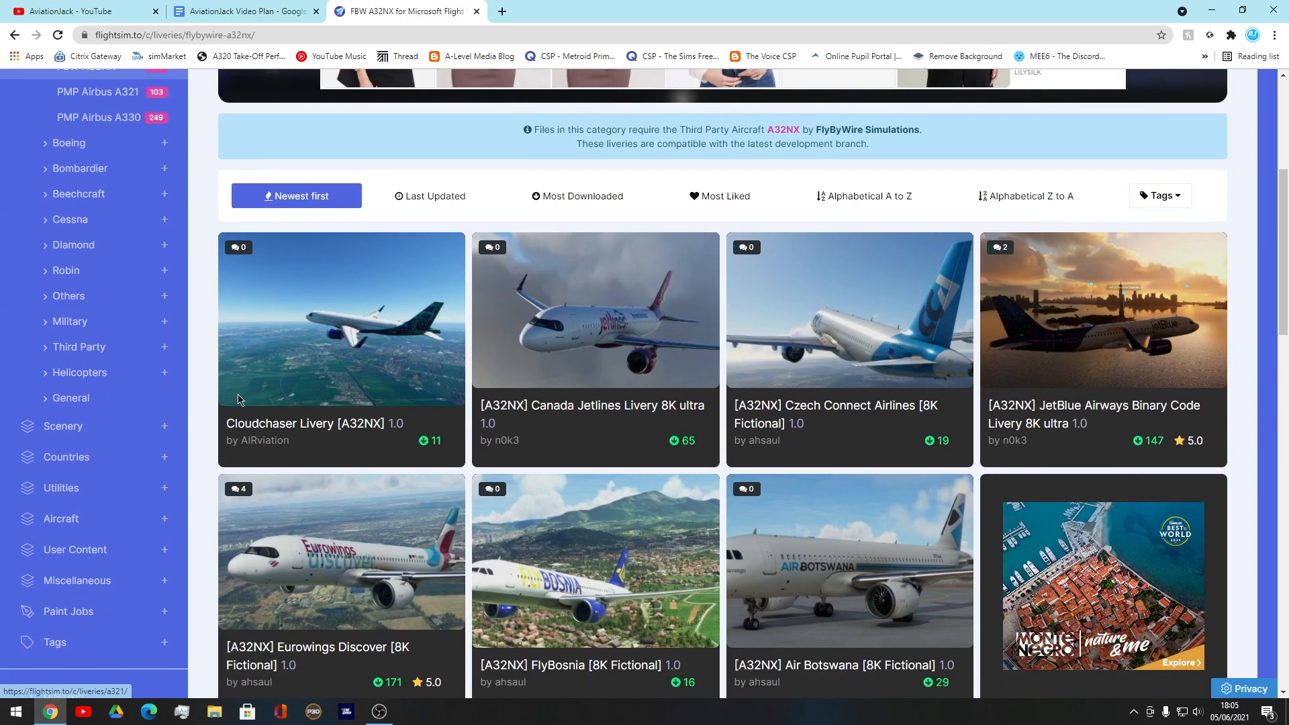
scroll(down, 3)
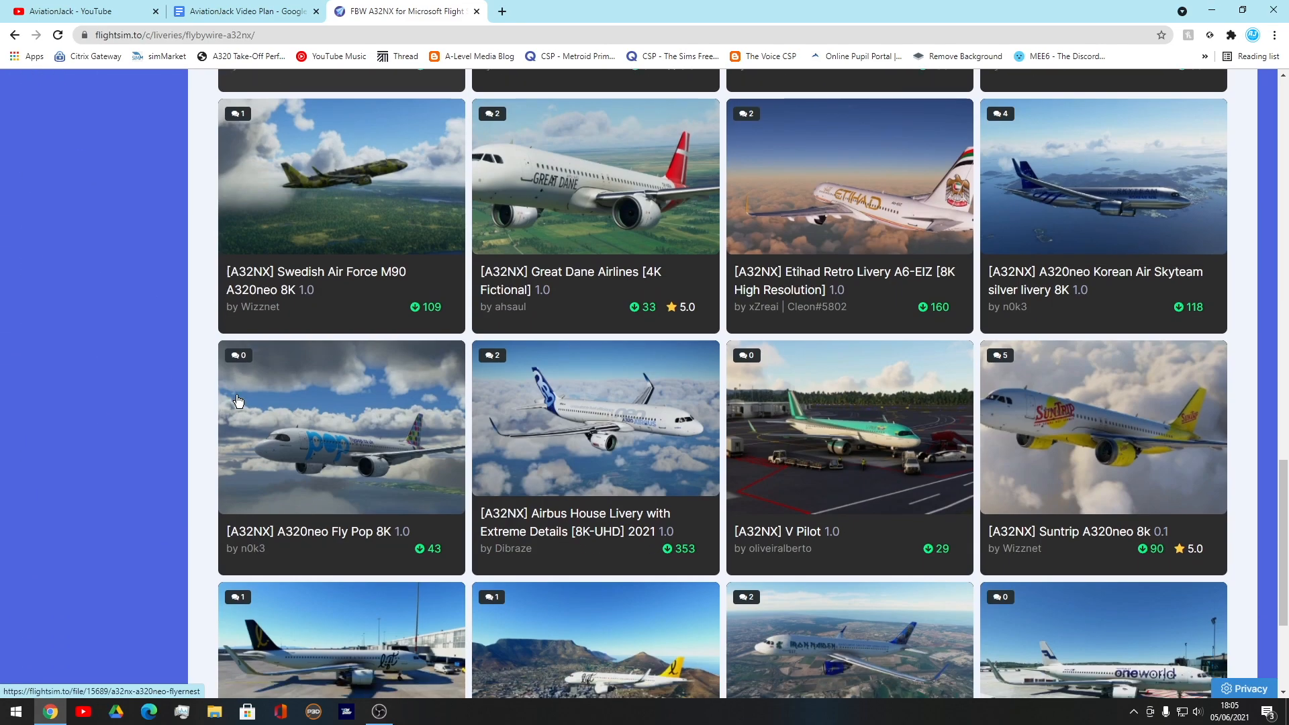
scroll(down, 3)
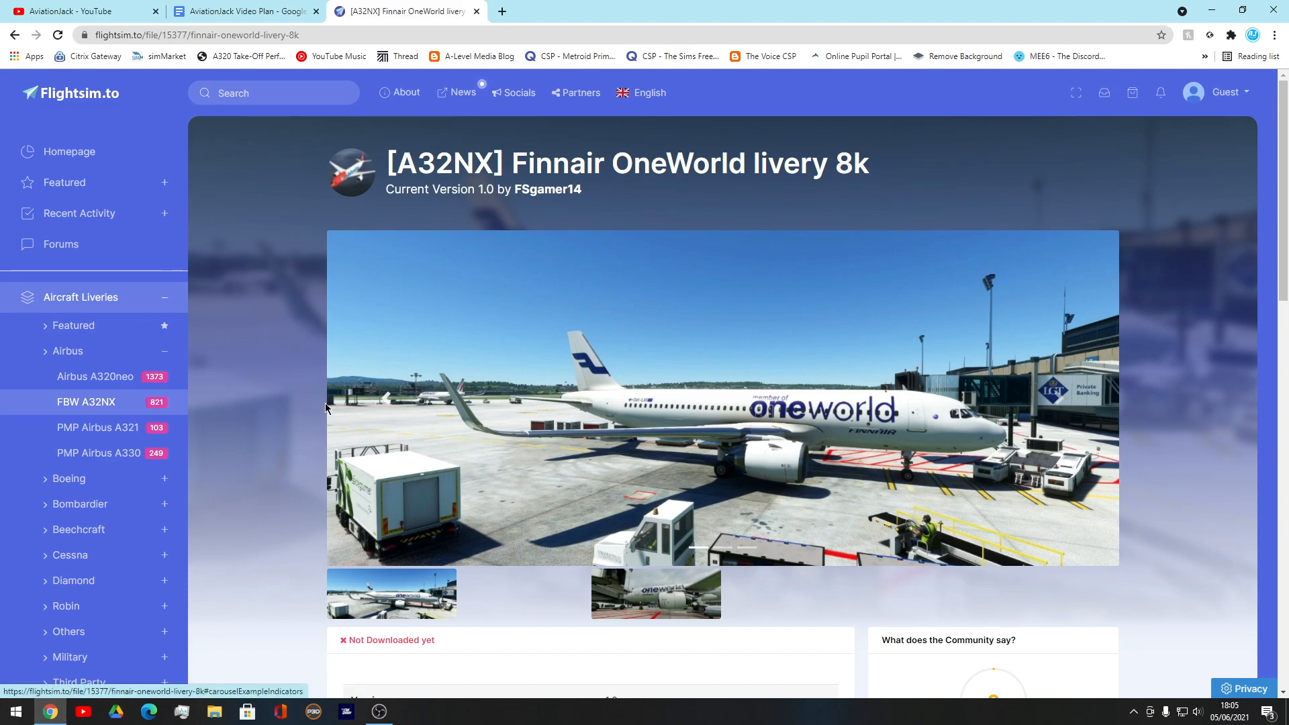
Step: Start the Download 1.0 of the Finnair OneWorld 8k livery from its file details
scroll(down, 3)
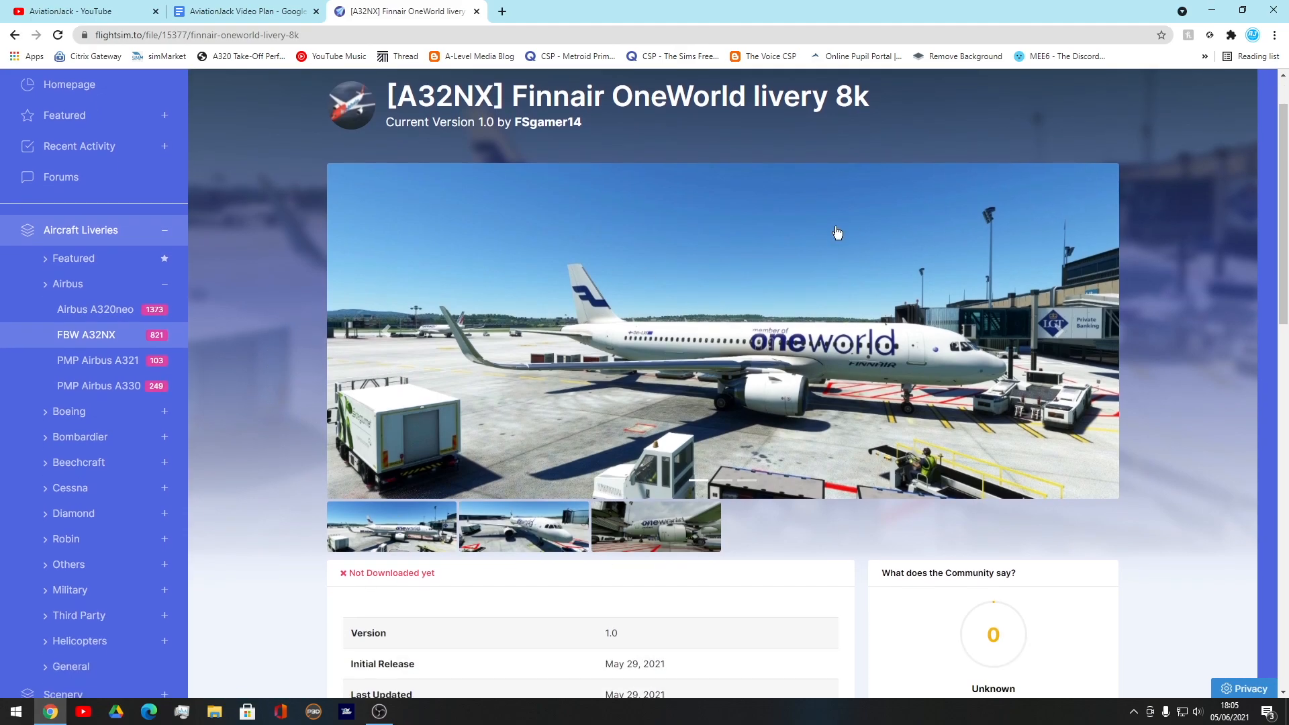
scroll(down, 3)
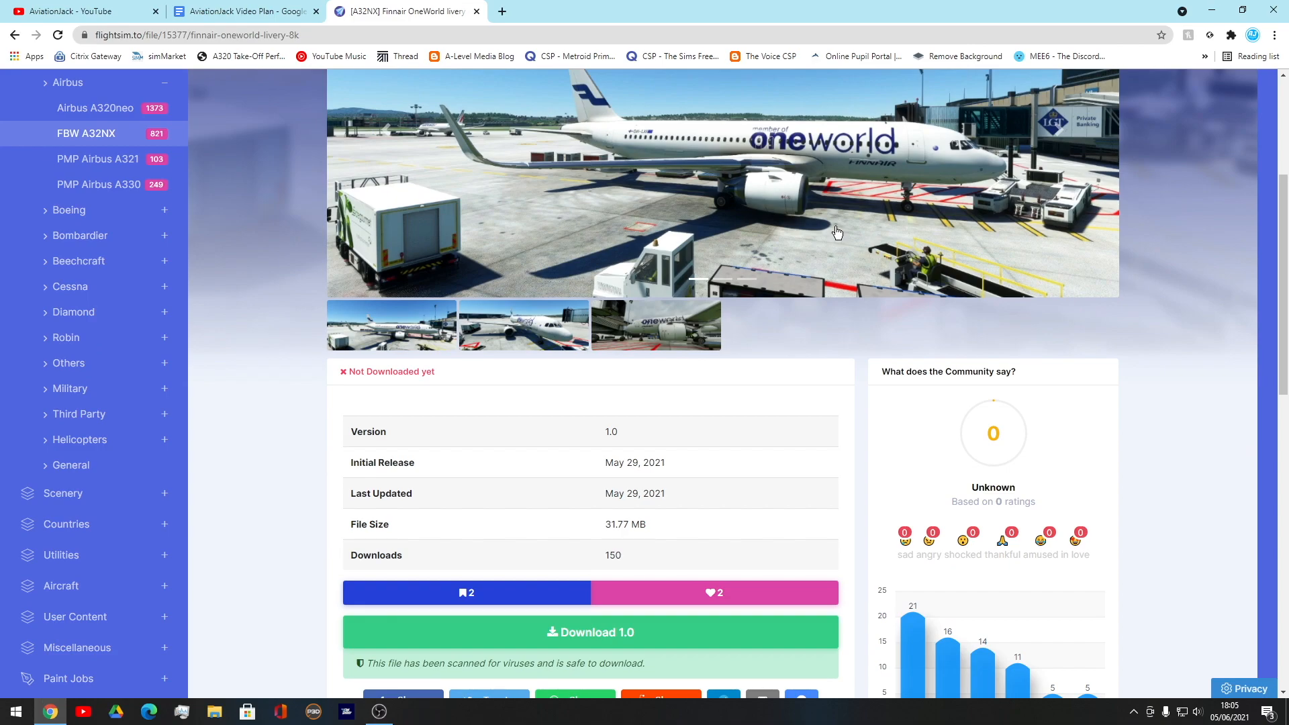
scroll(down, 3)
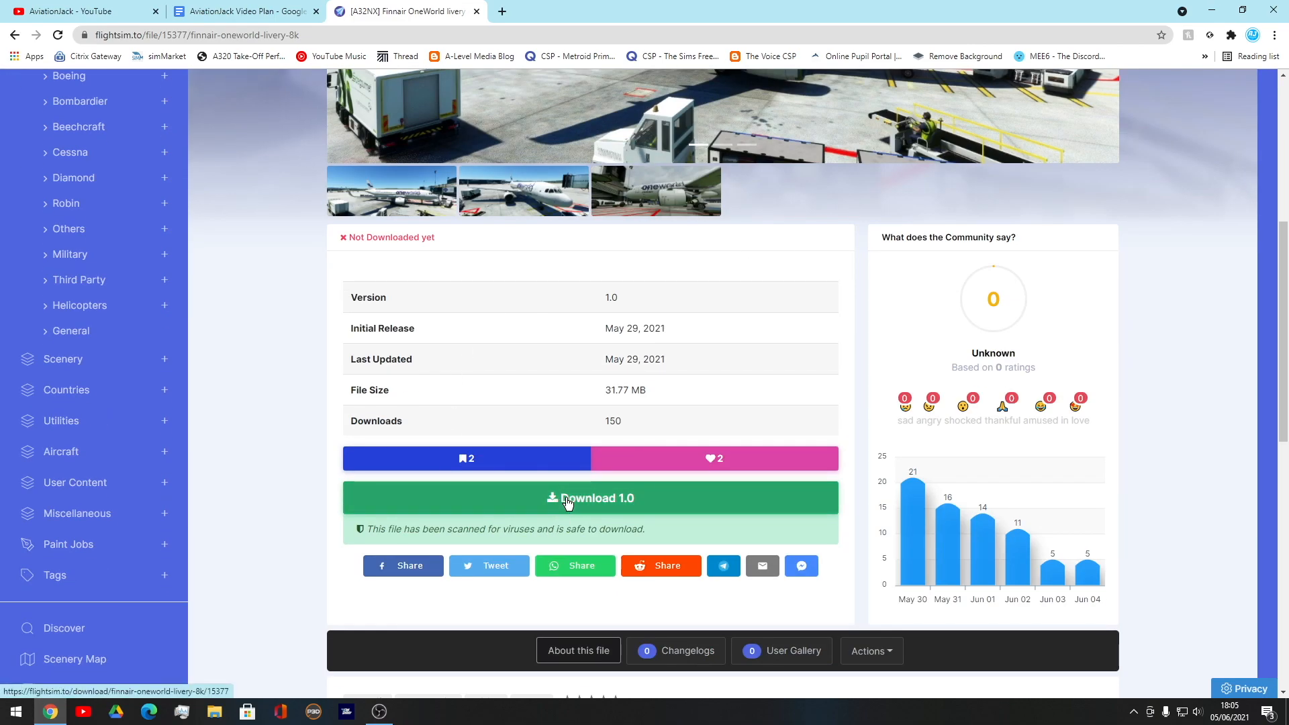
click(589, 496)
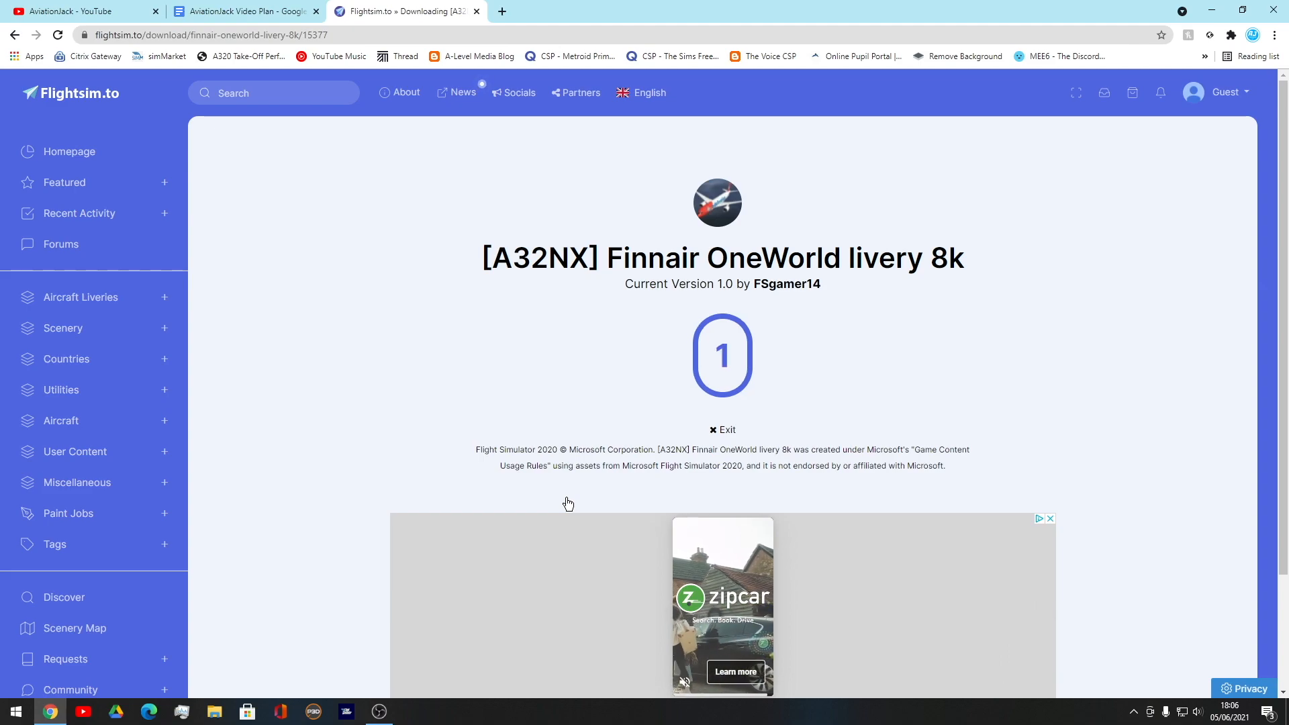
Step: Show the downloading livery archive in its Downloads folder
click(722, 355)
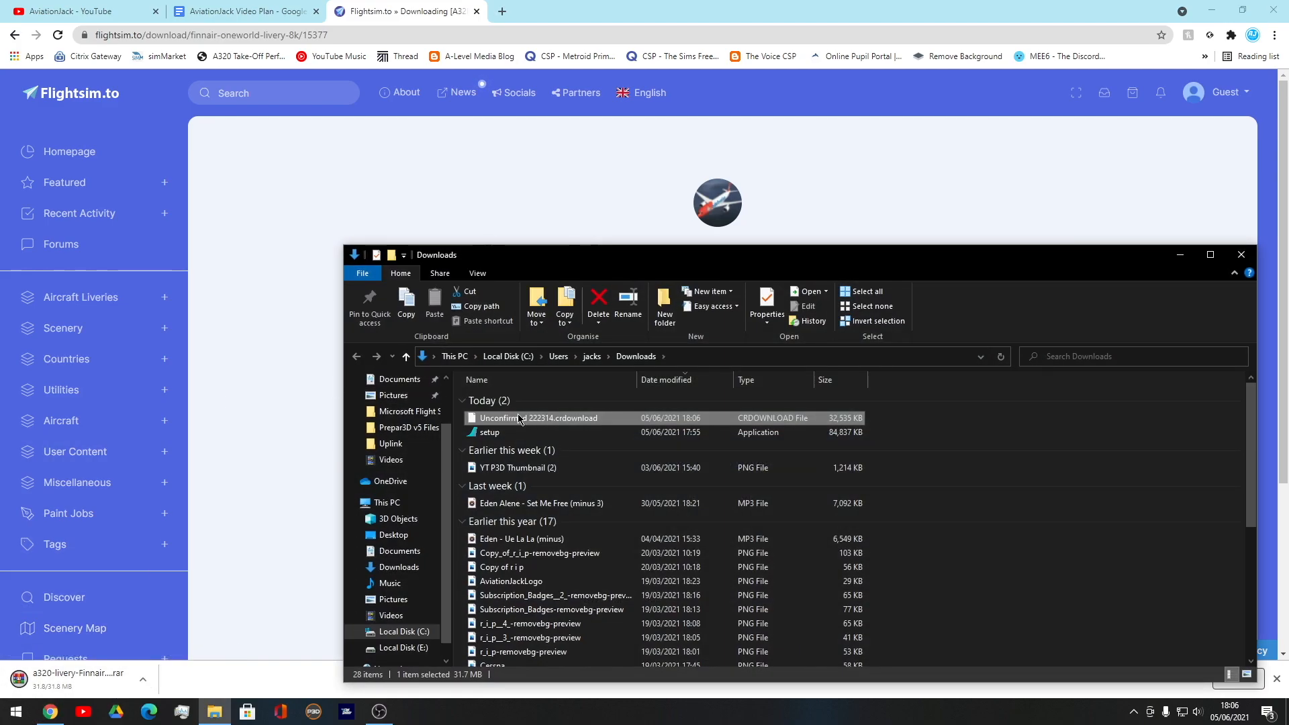
Step: Extract the downloaded Finnair livery archive and look inside its SimObjects folder
right_click(497, 446)
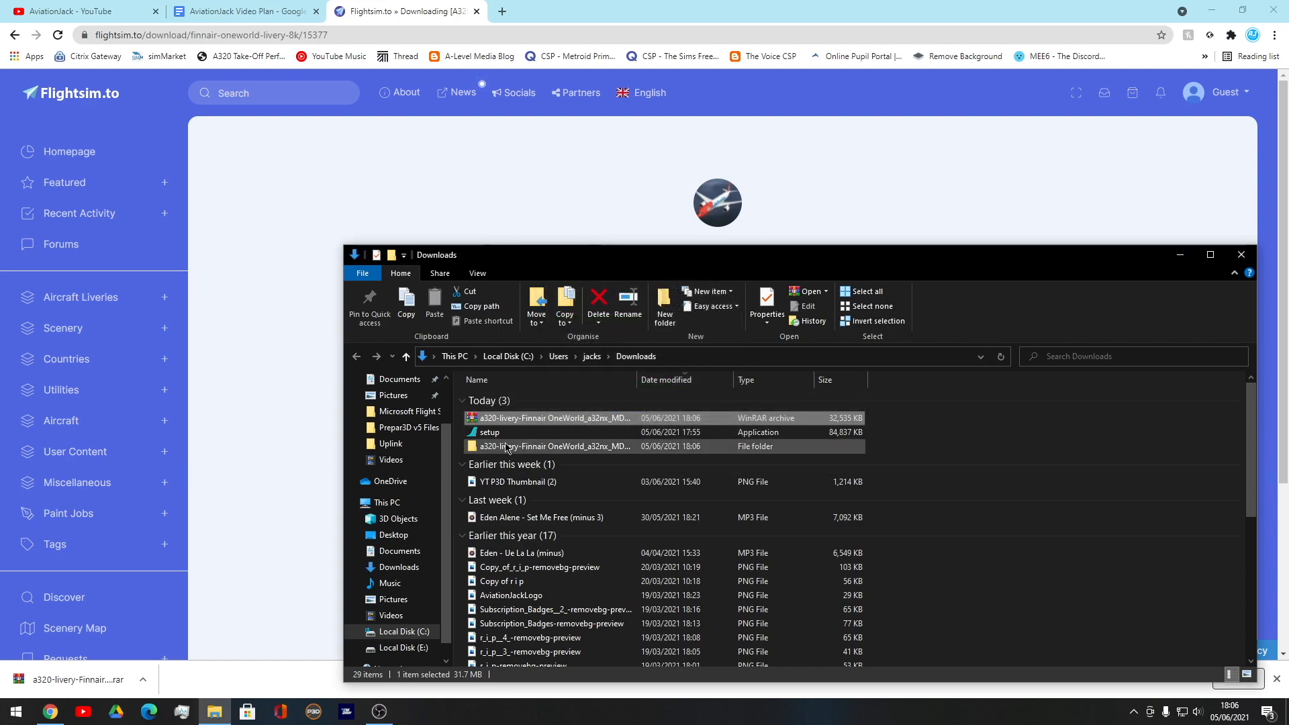
double_click(554, 445)
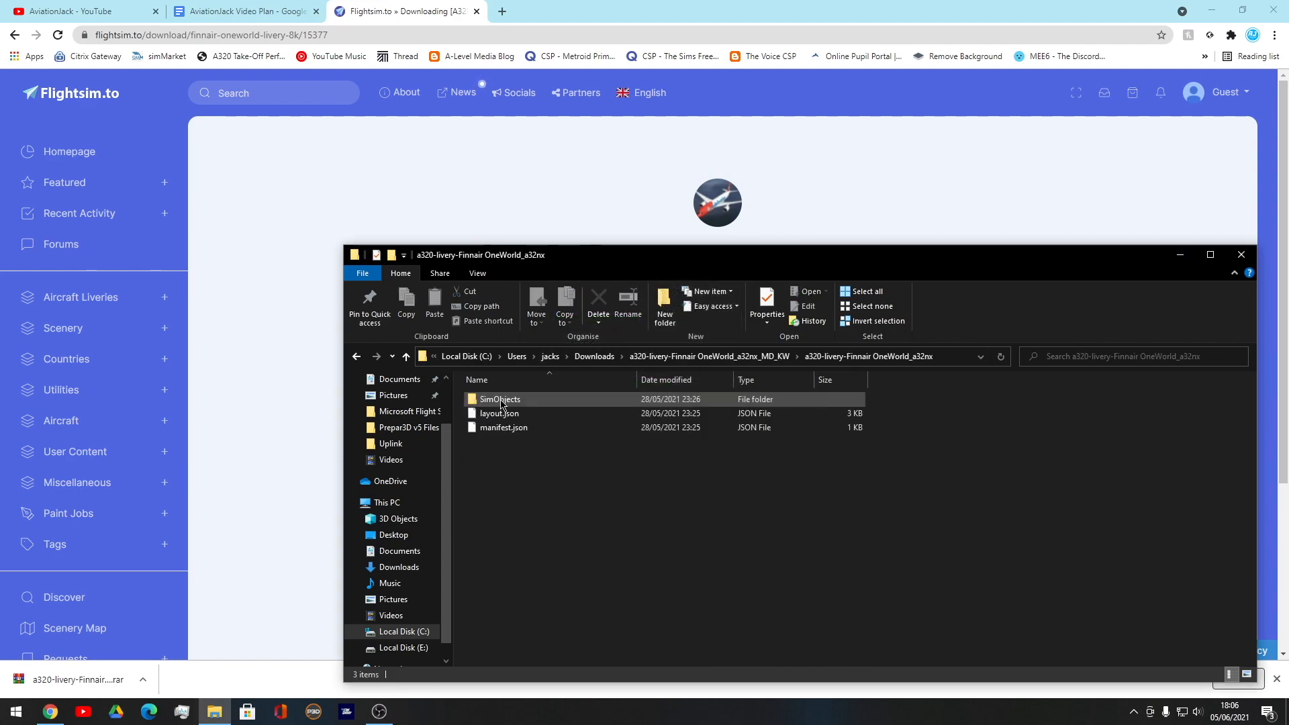
click(500, 399)
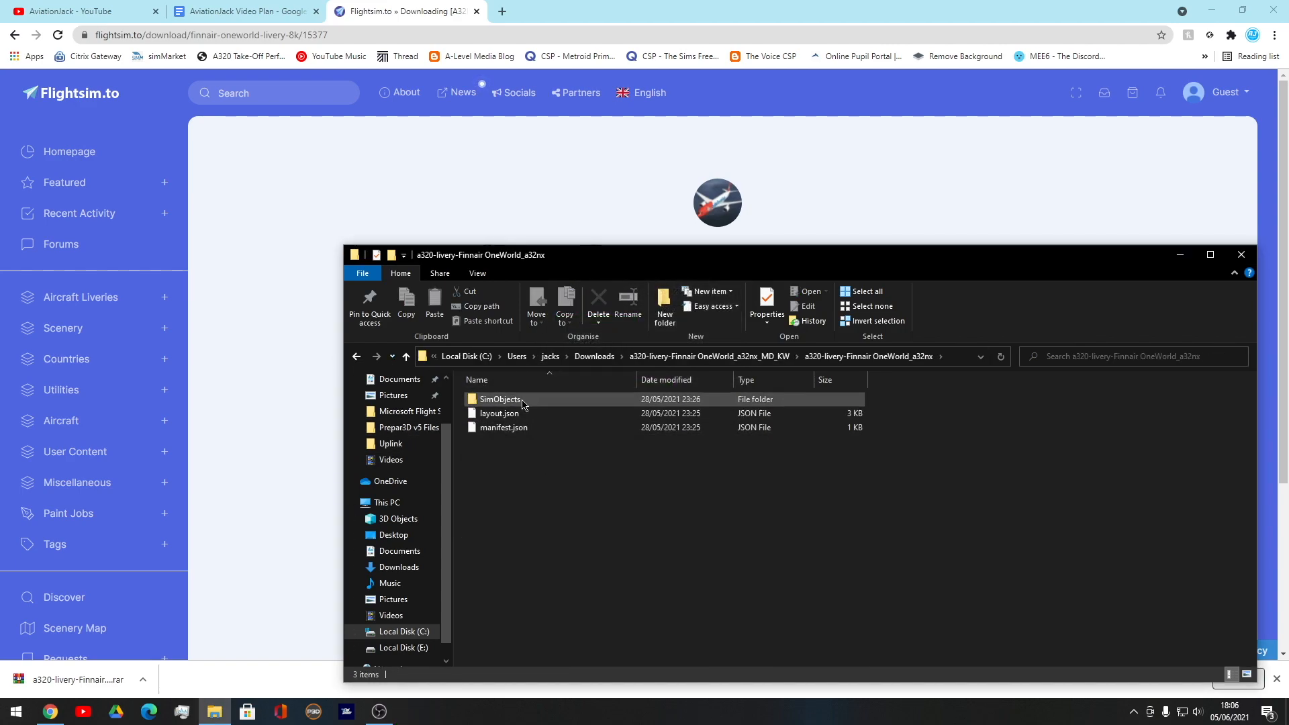
double_click(499, 398)
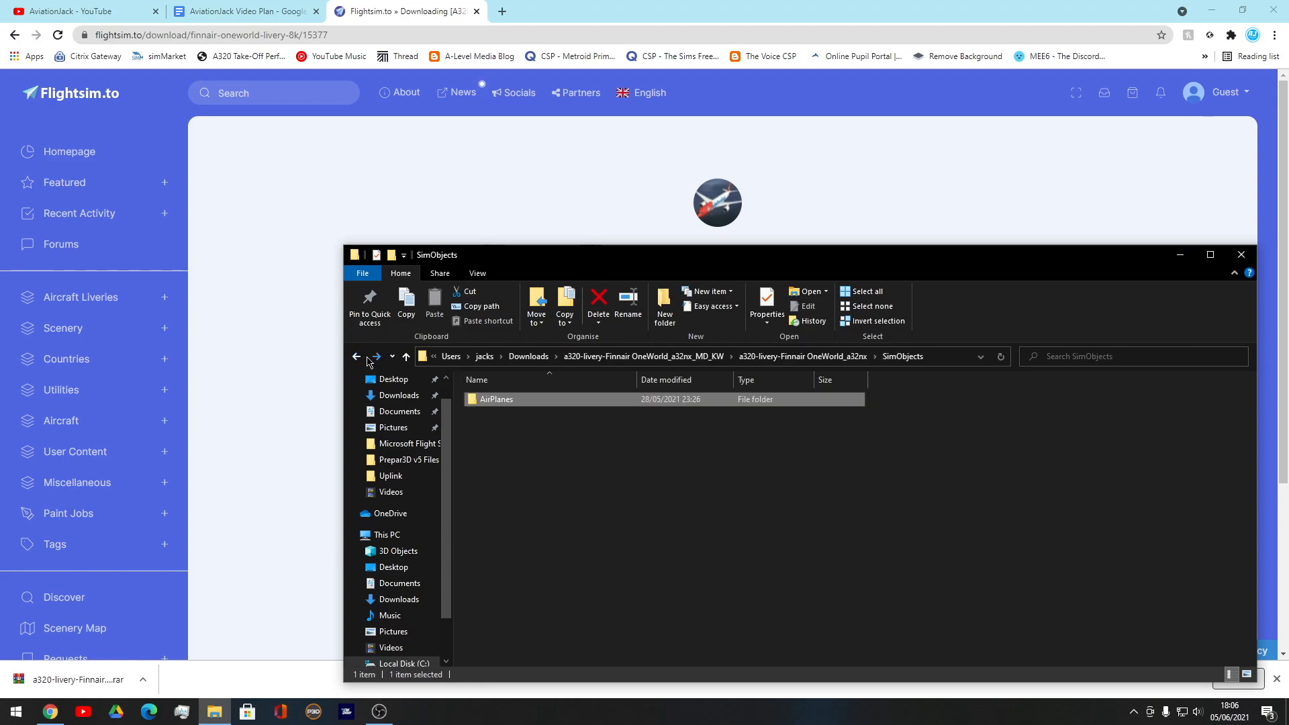
Step: Copy the inner a320-livery-Finnair OneWorld_a32nx folder from the extracted download
click(355, 356)
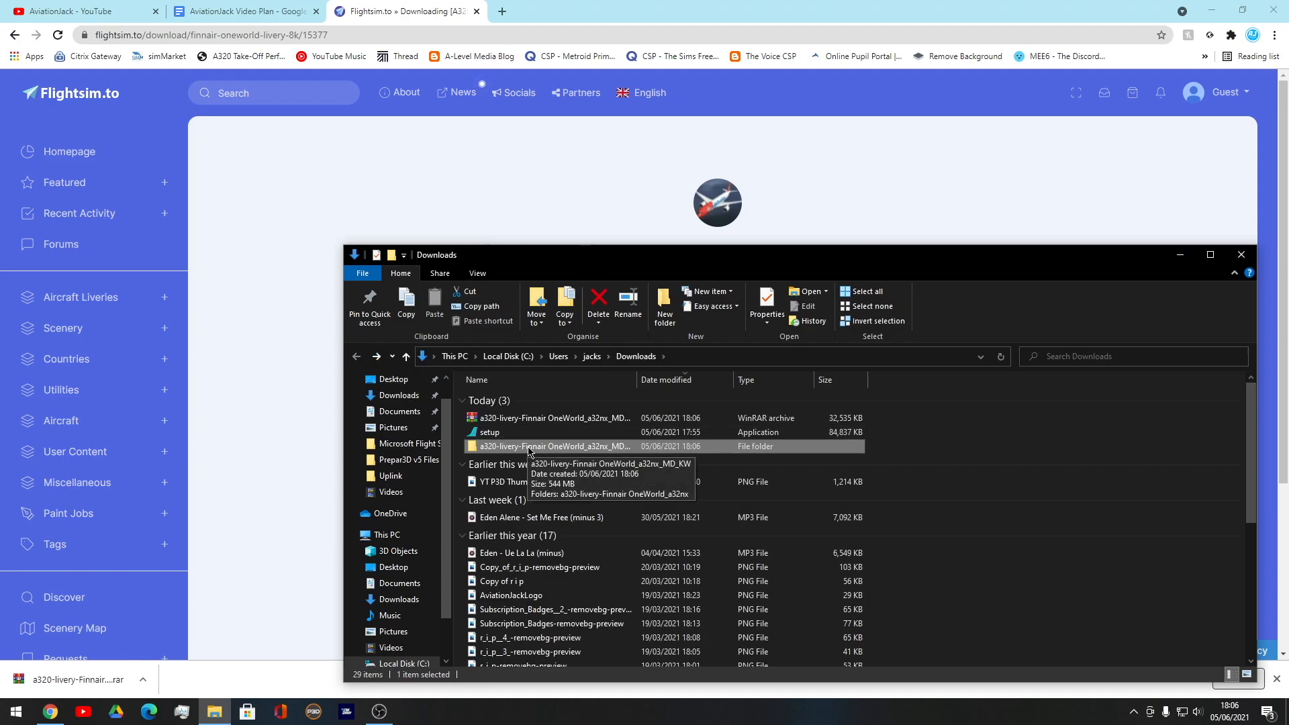
double_click(553, 446)
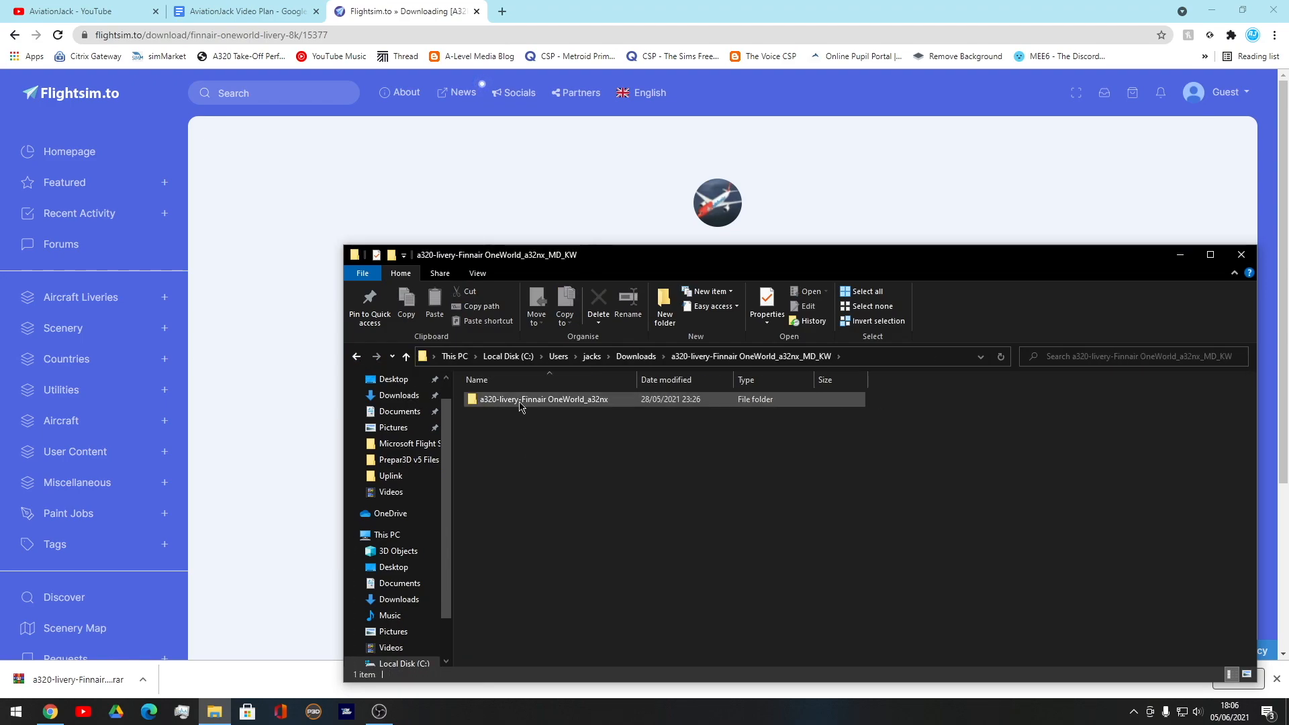
right_click(542, 400)
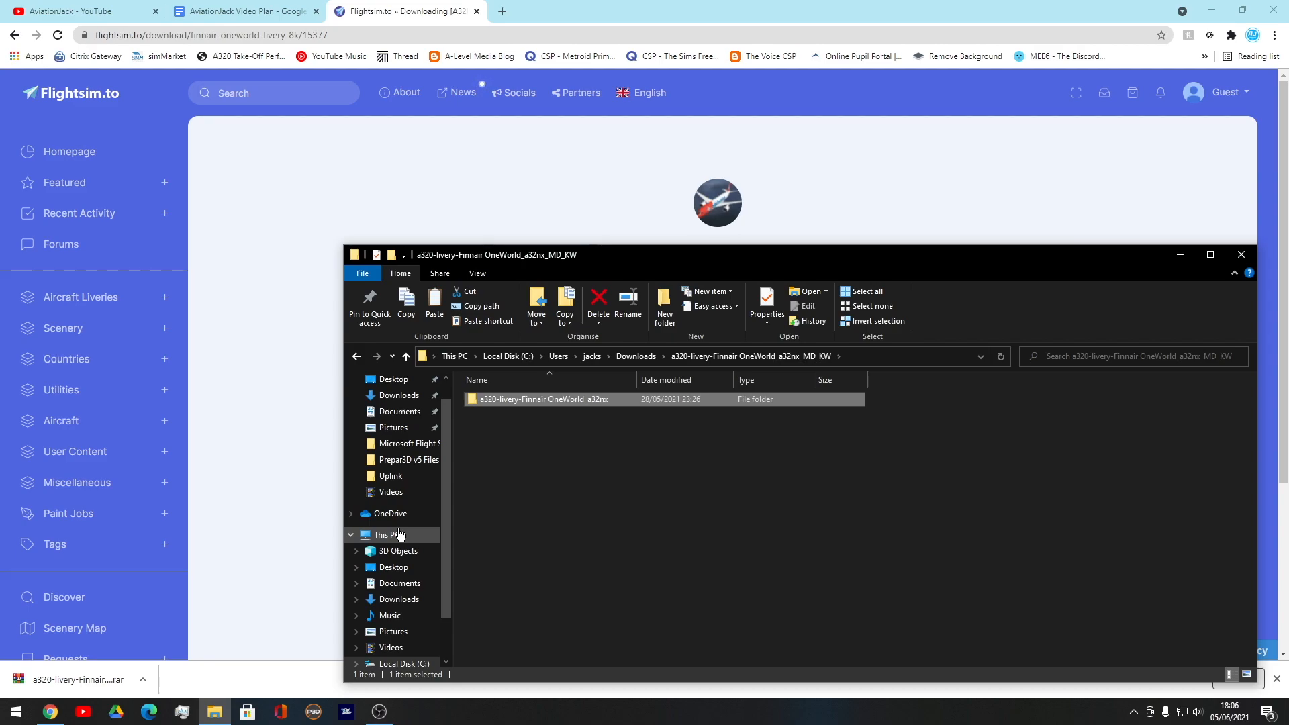
Step: Paste the Finnair OneWorld livery folder into the Documents Community folder
click(400, 582)
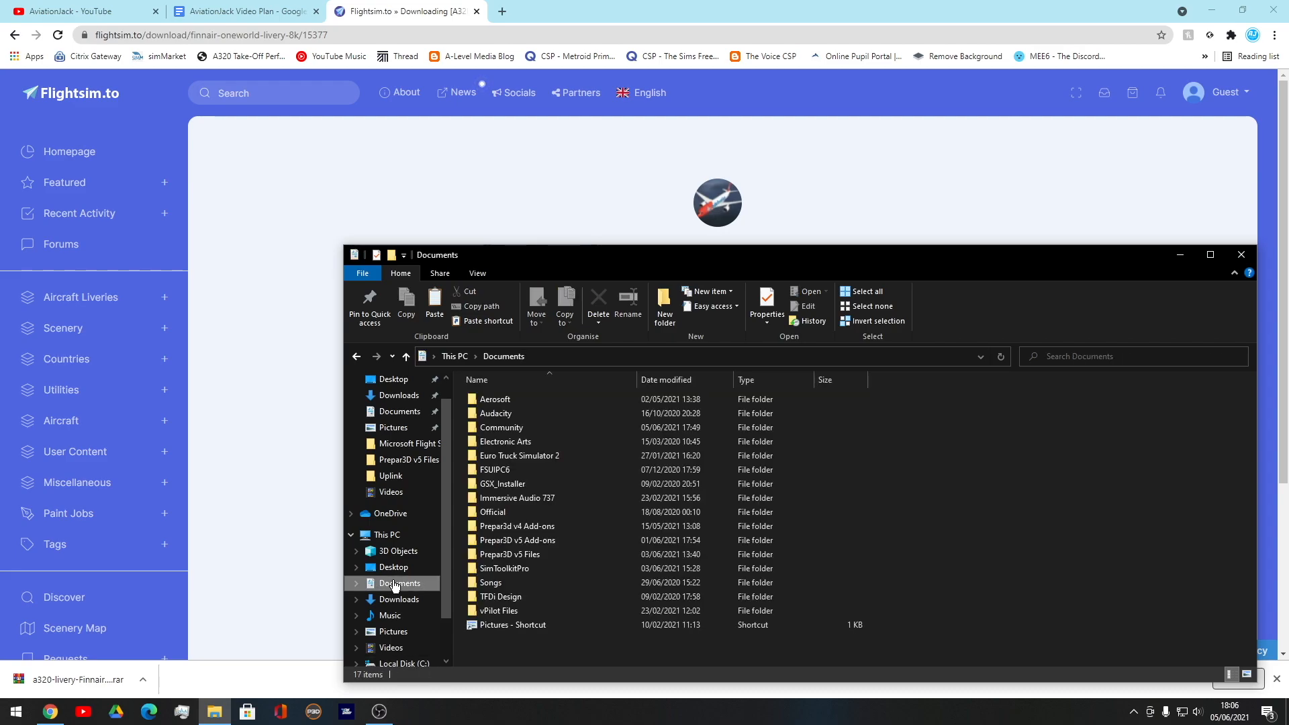
double_click(500, 427)
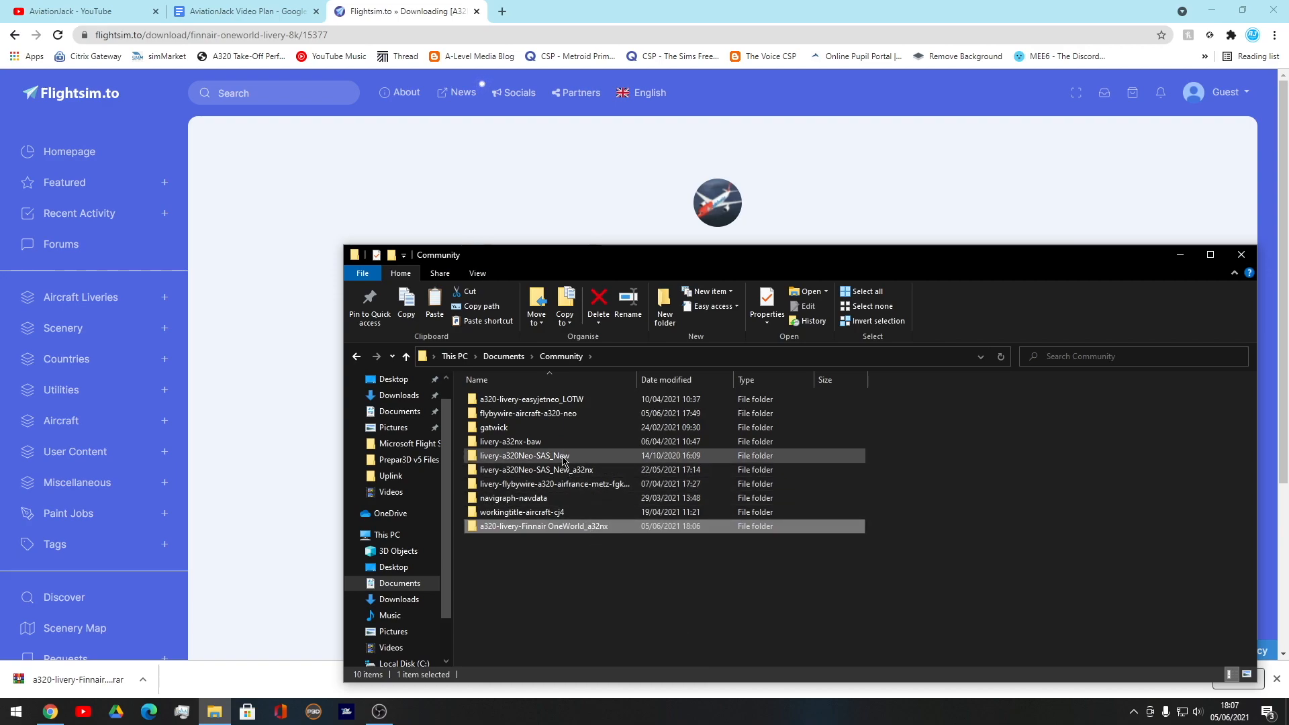
click(510, 442)
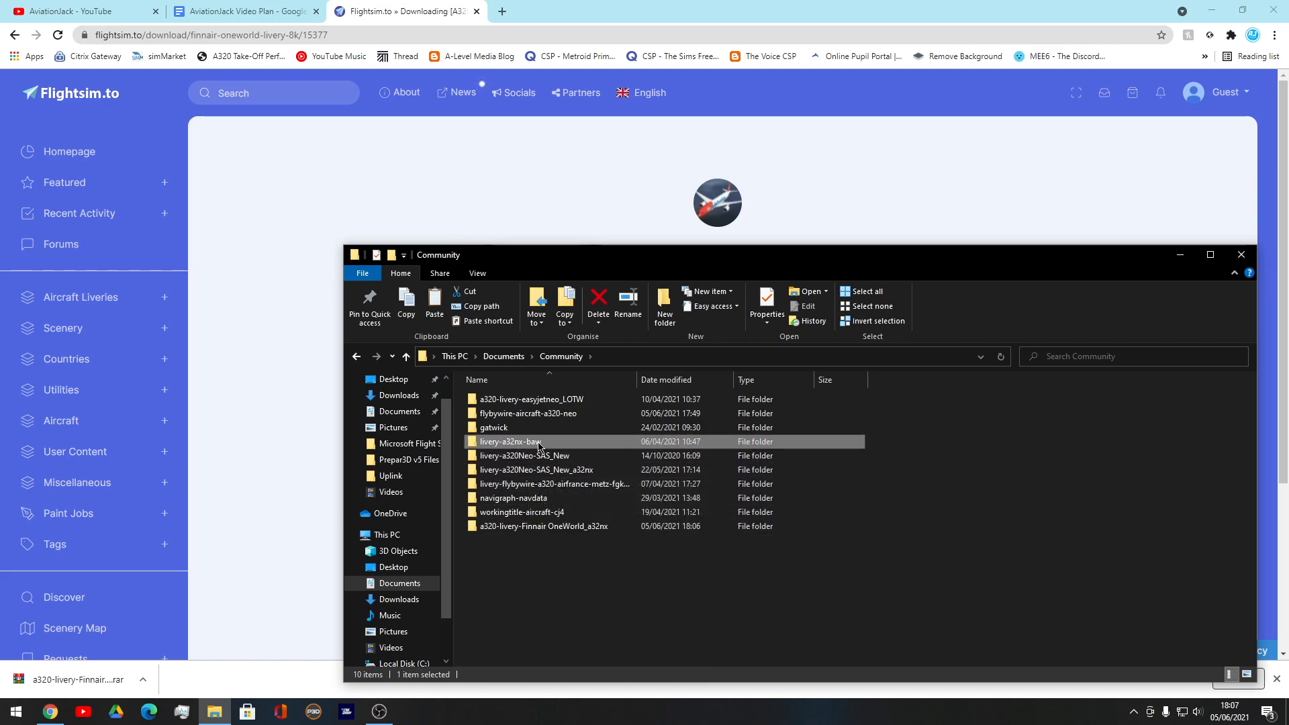
click(524, 455)
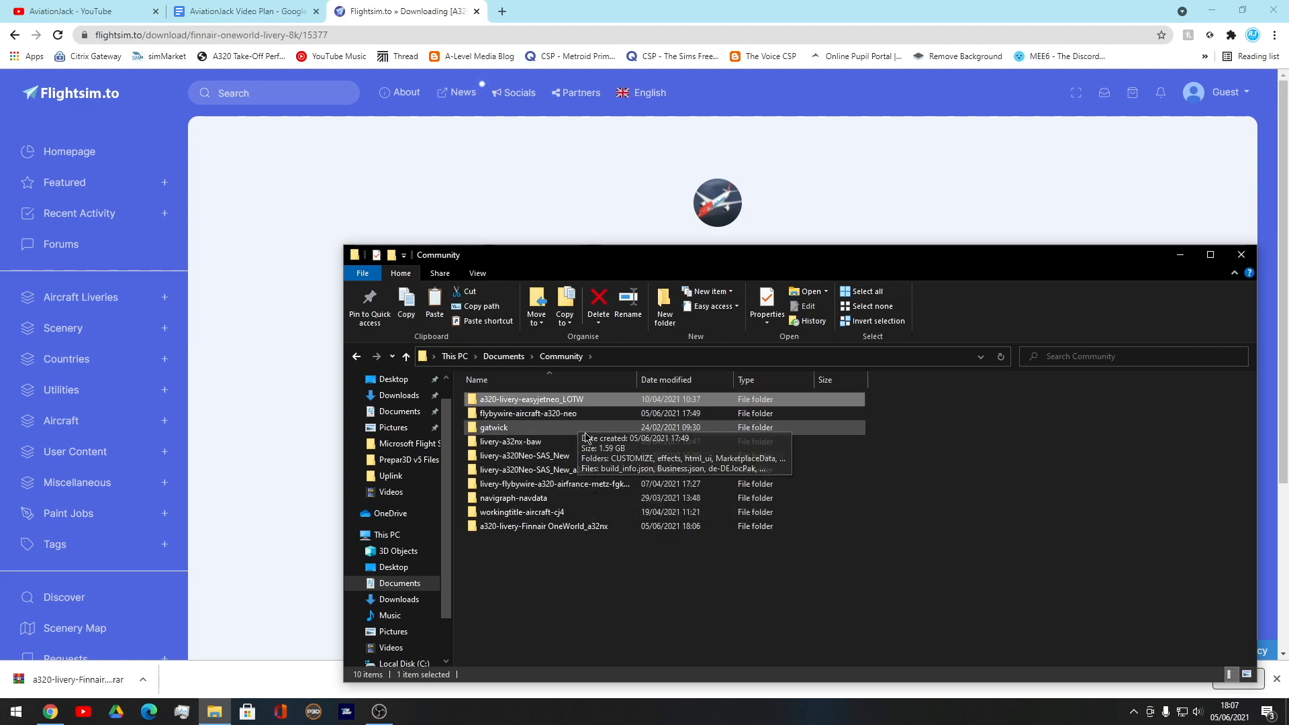
mouse_move(544, 527)
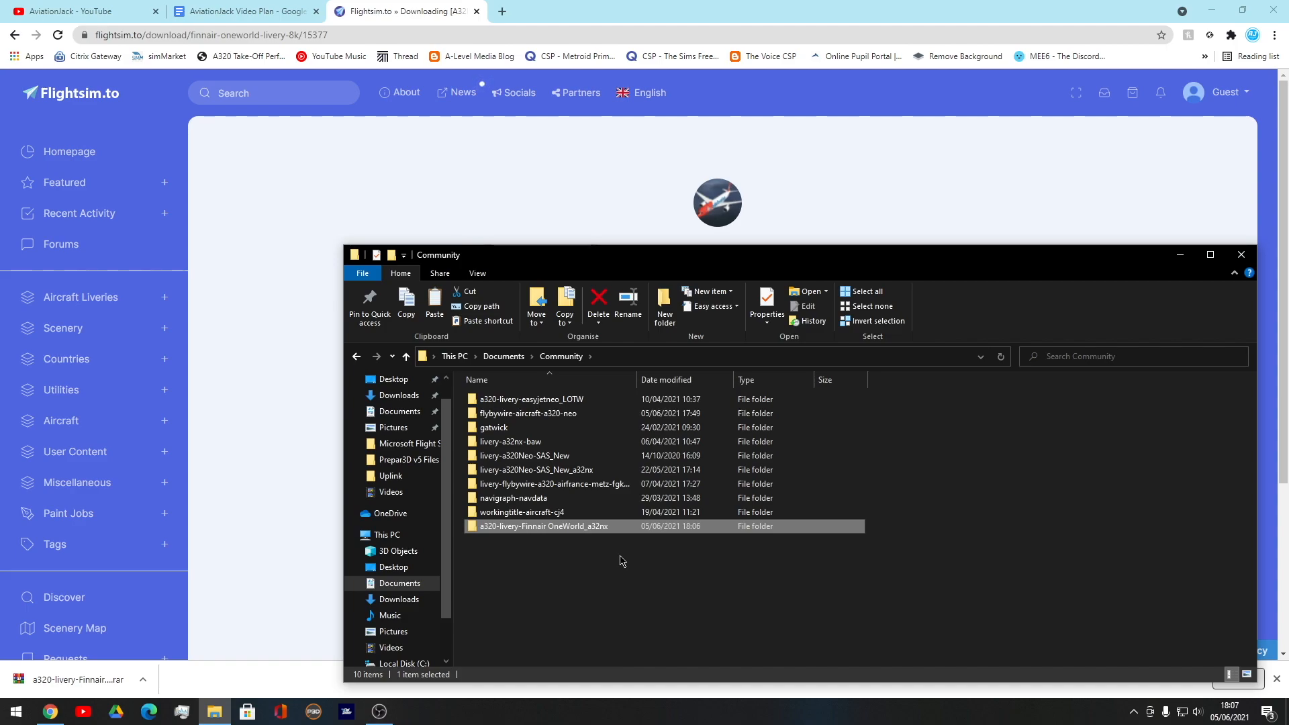
Step: Show the This PC overview of folders and drives
click(386, 534)
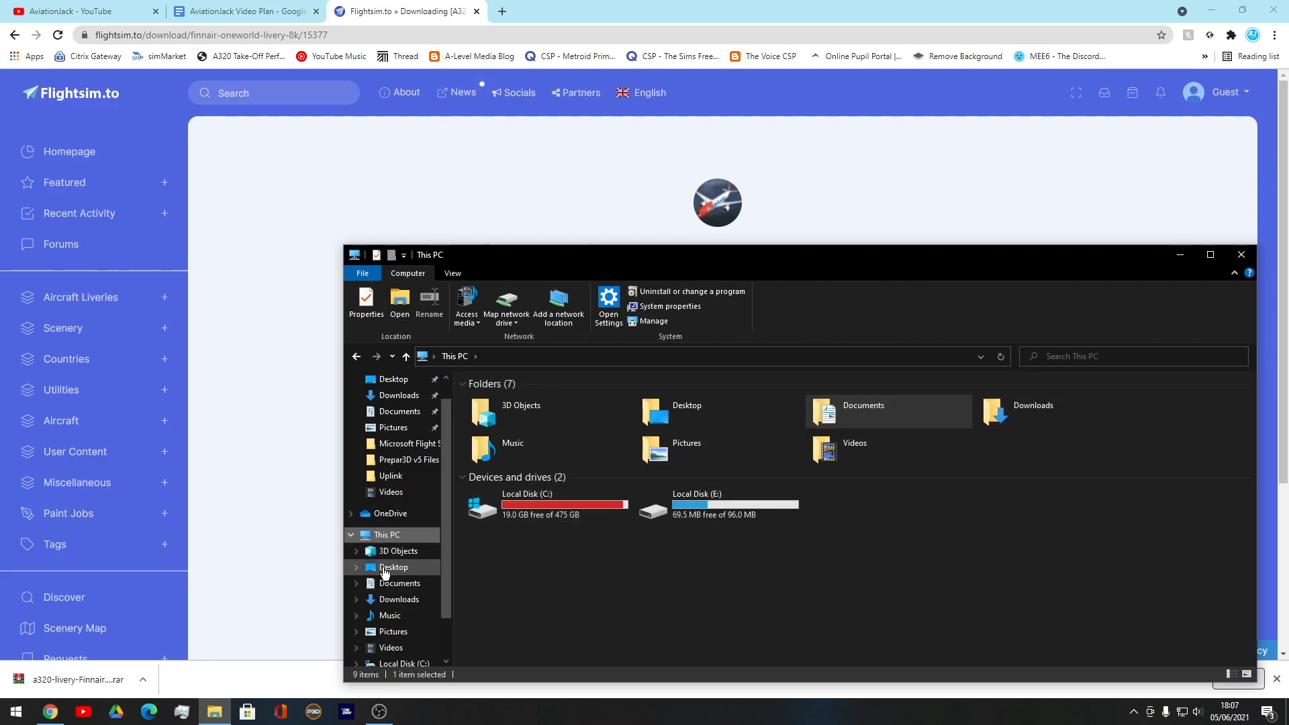
mouse_move(390, 588)
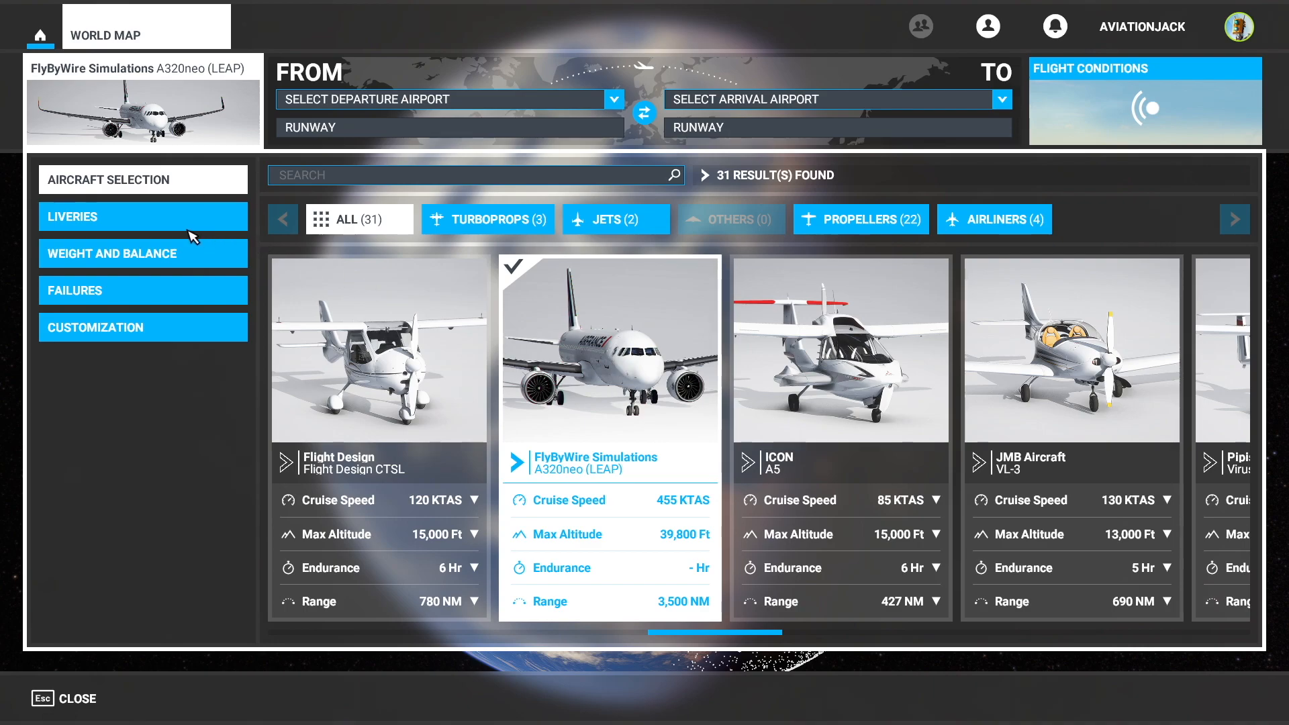
Step: Choose the Finnair OneWorld livery for the FlyByWire A320neo
click(142, 216)
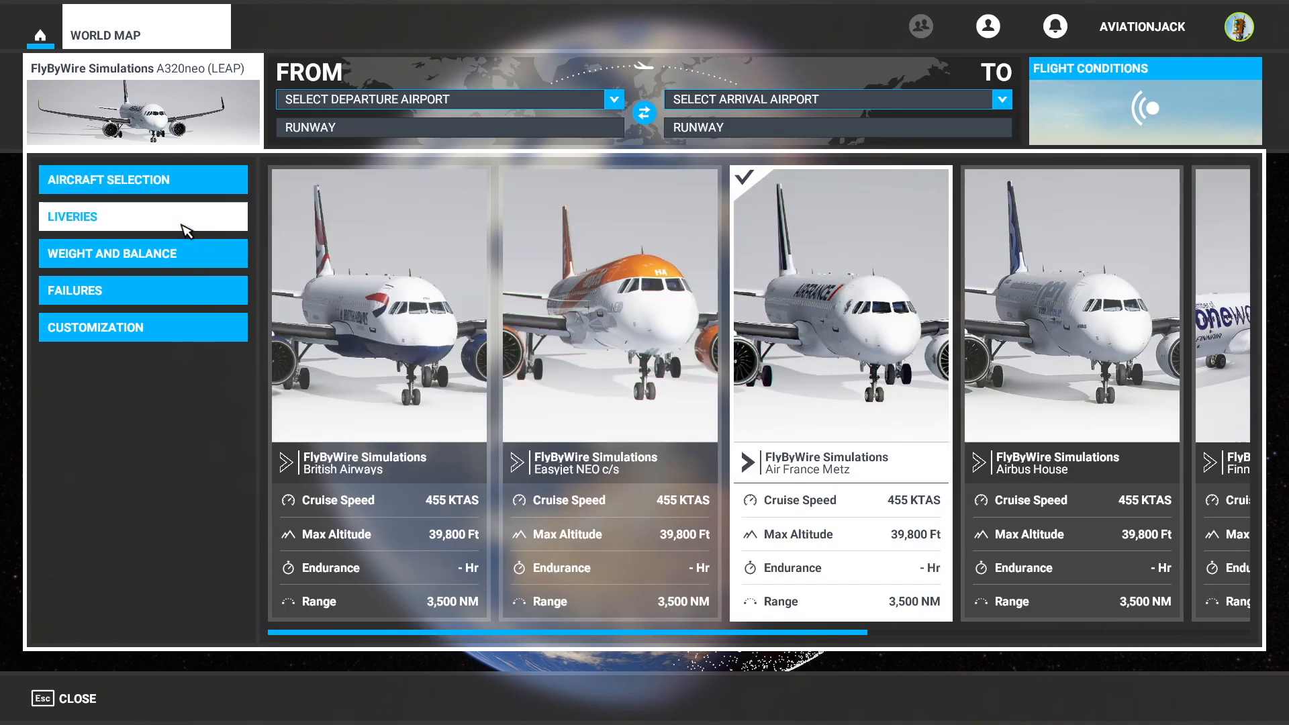
scroll(right, 3)
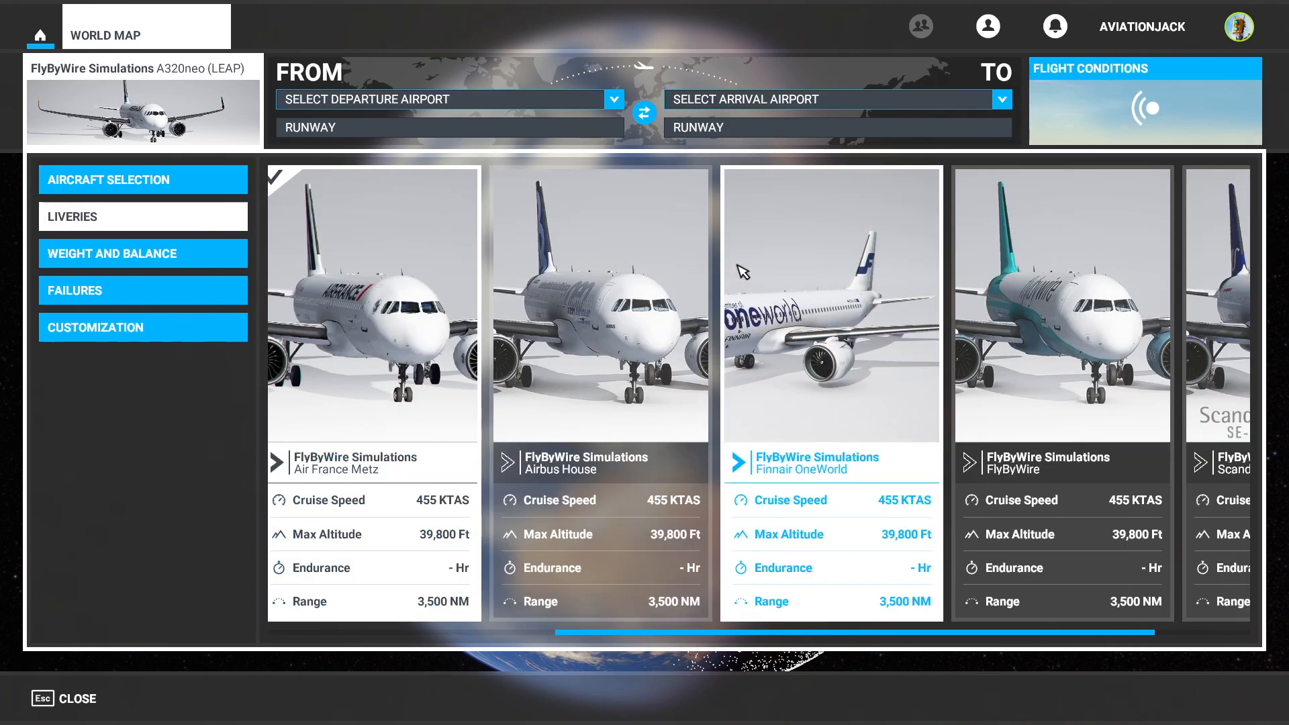
mouse_move(788, 372)
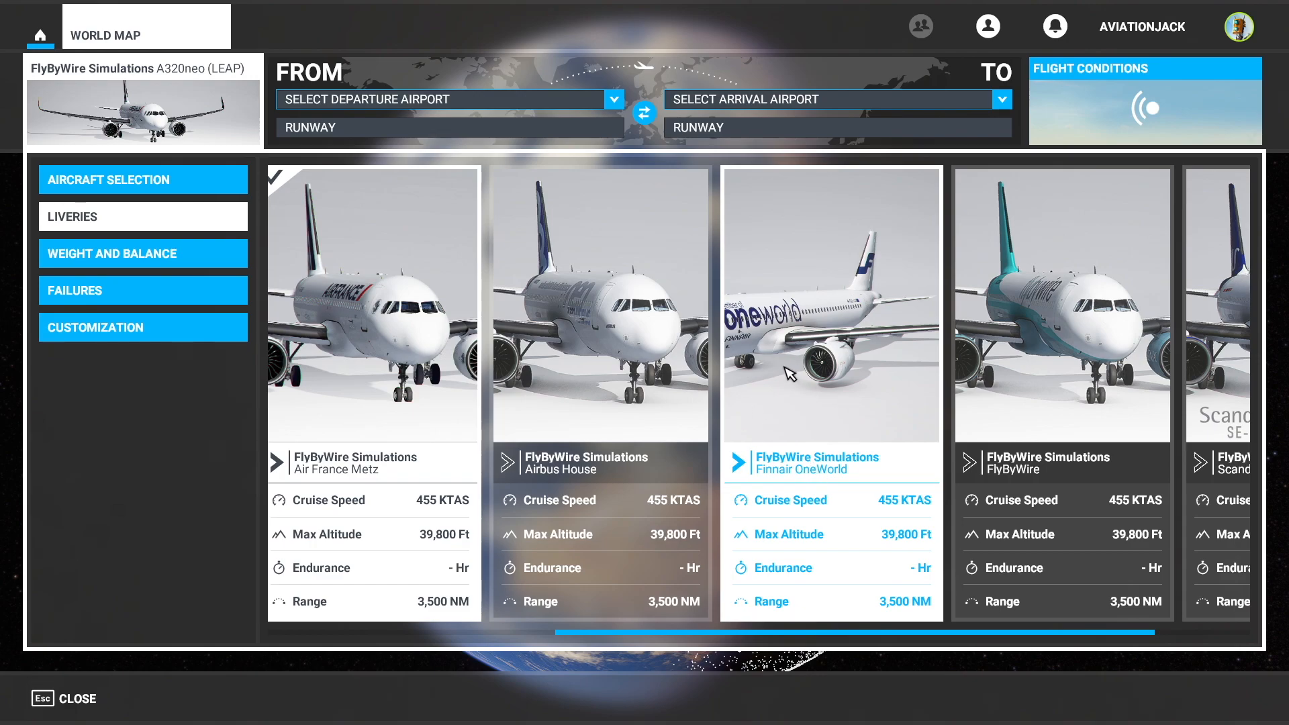
click(831, 304)
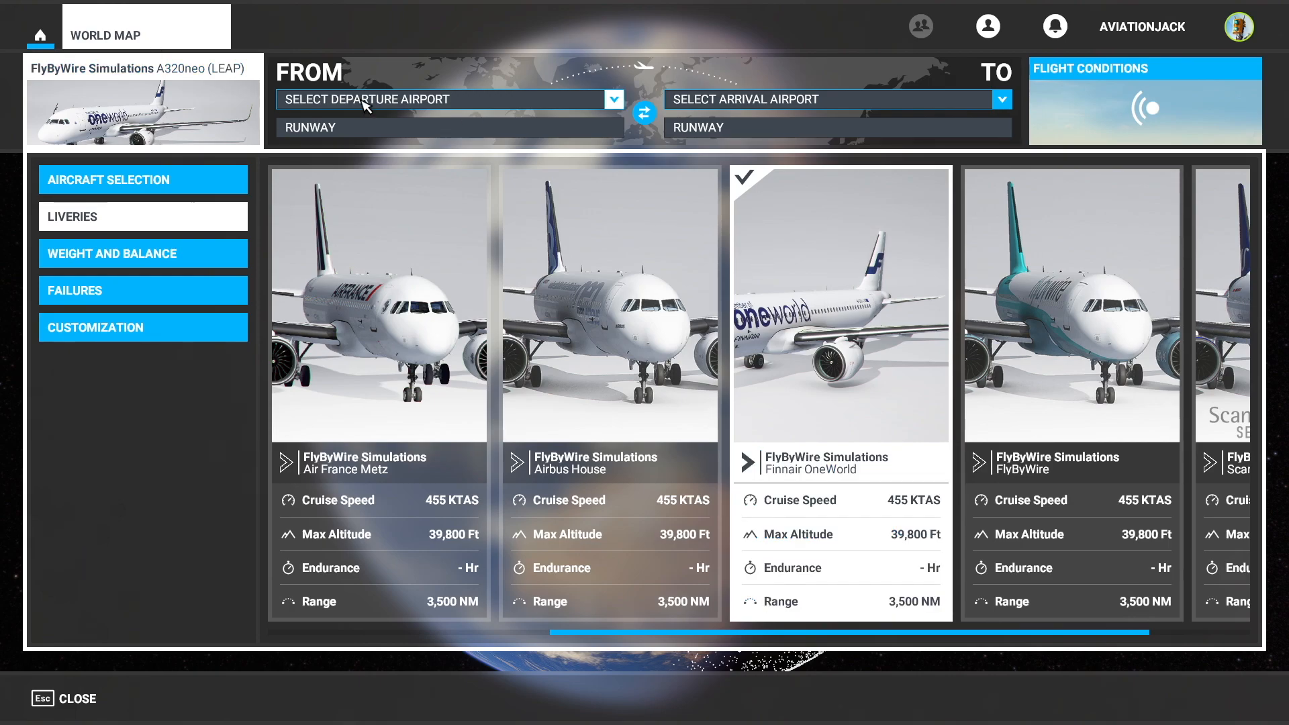
click(447, 98)
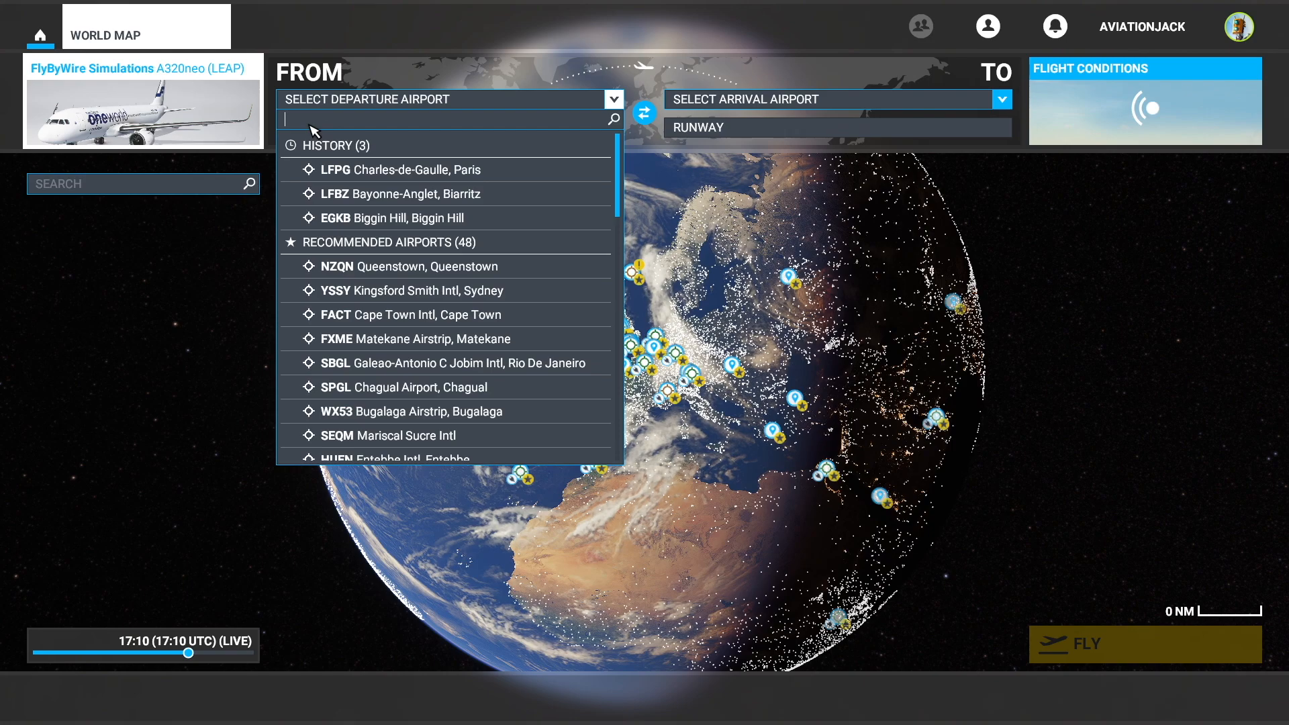
Step: Set EFHK Vantaa, Helsinki runway 22L as departure and launch the flight
text(efhk)
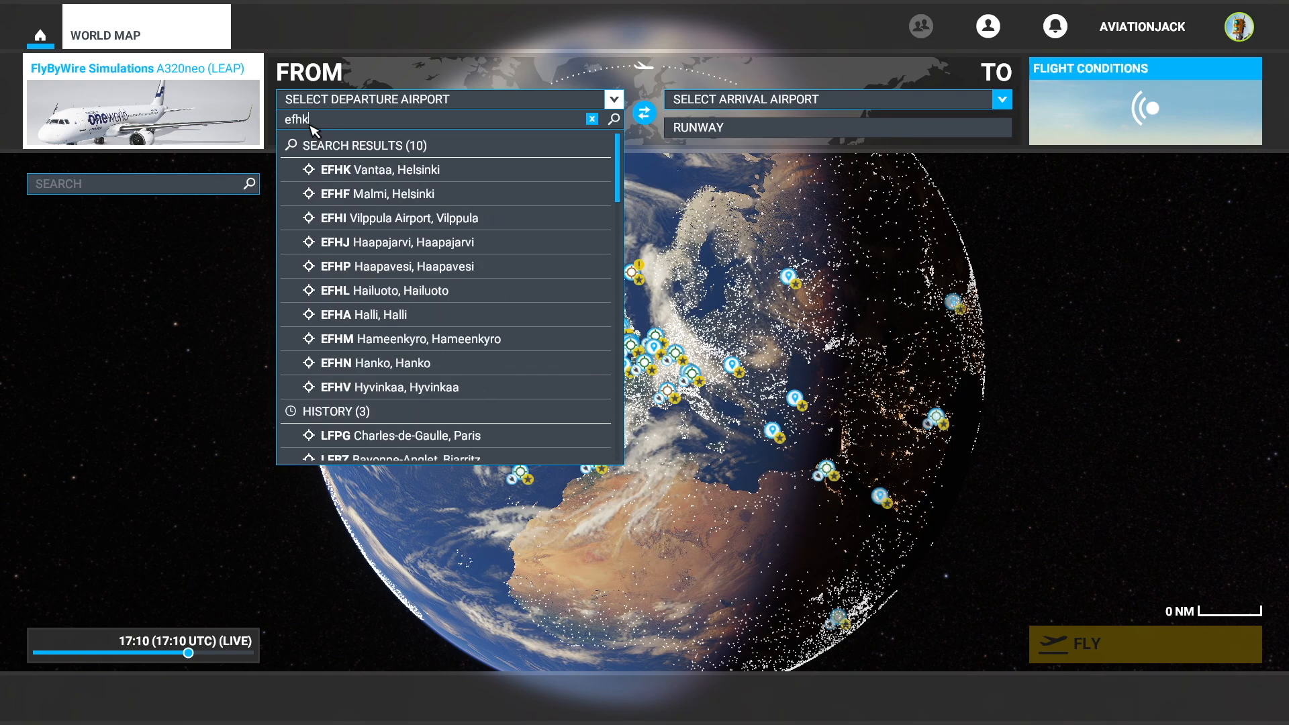
click(379, 169)
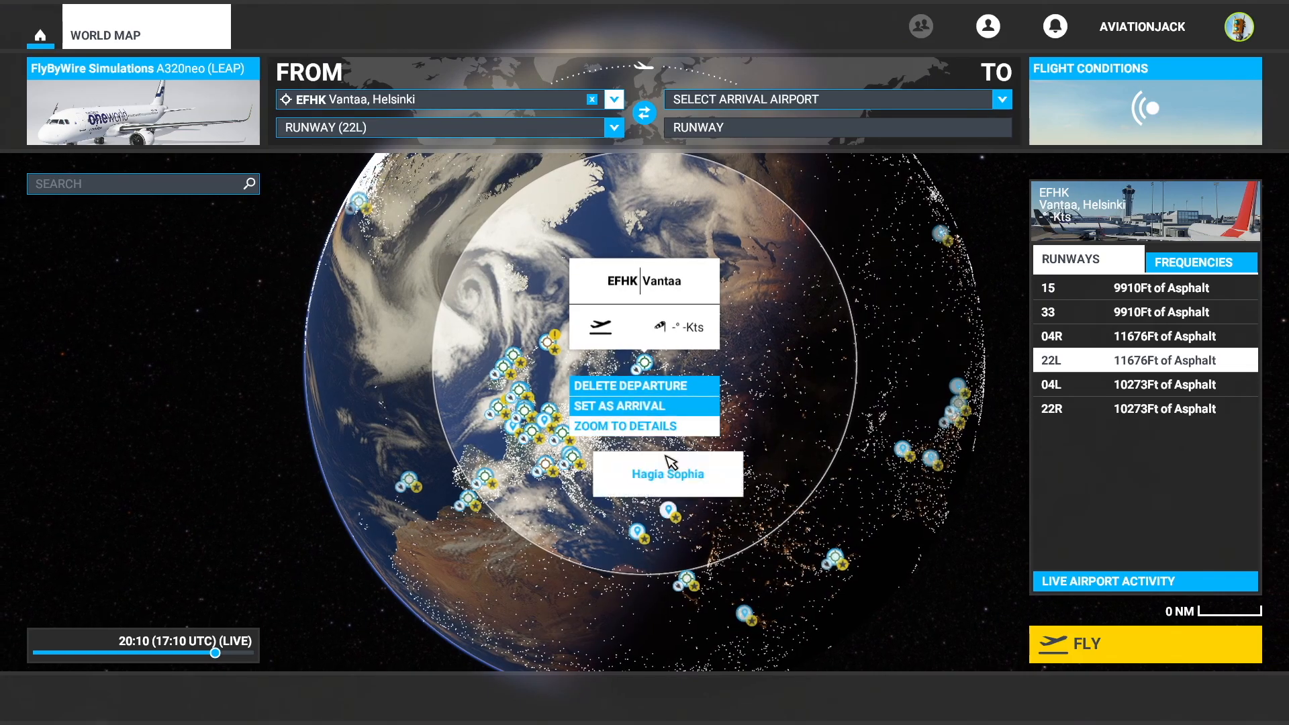
click(624, 426)
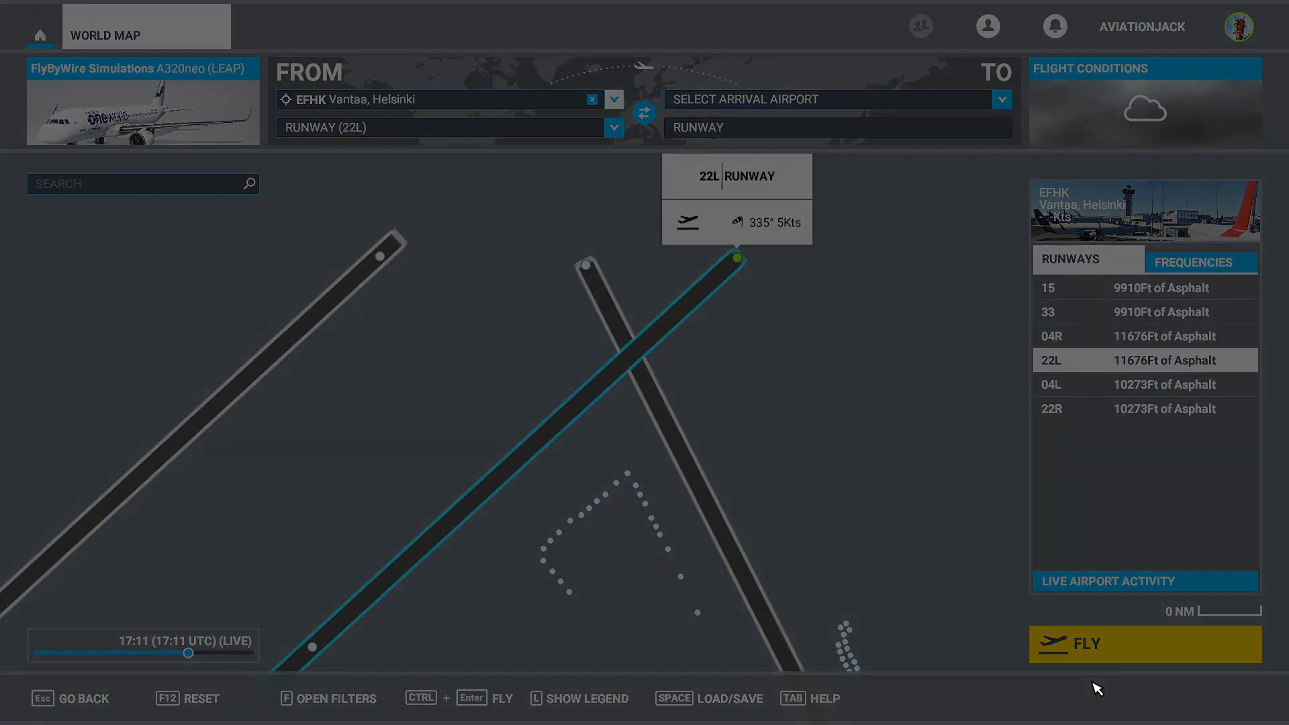
click(1145, 643)
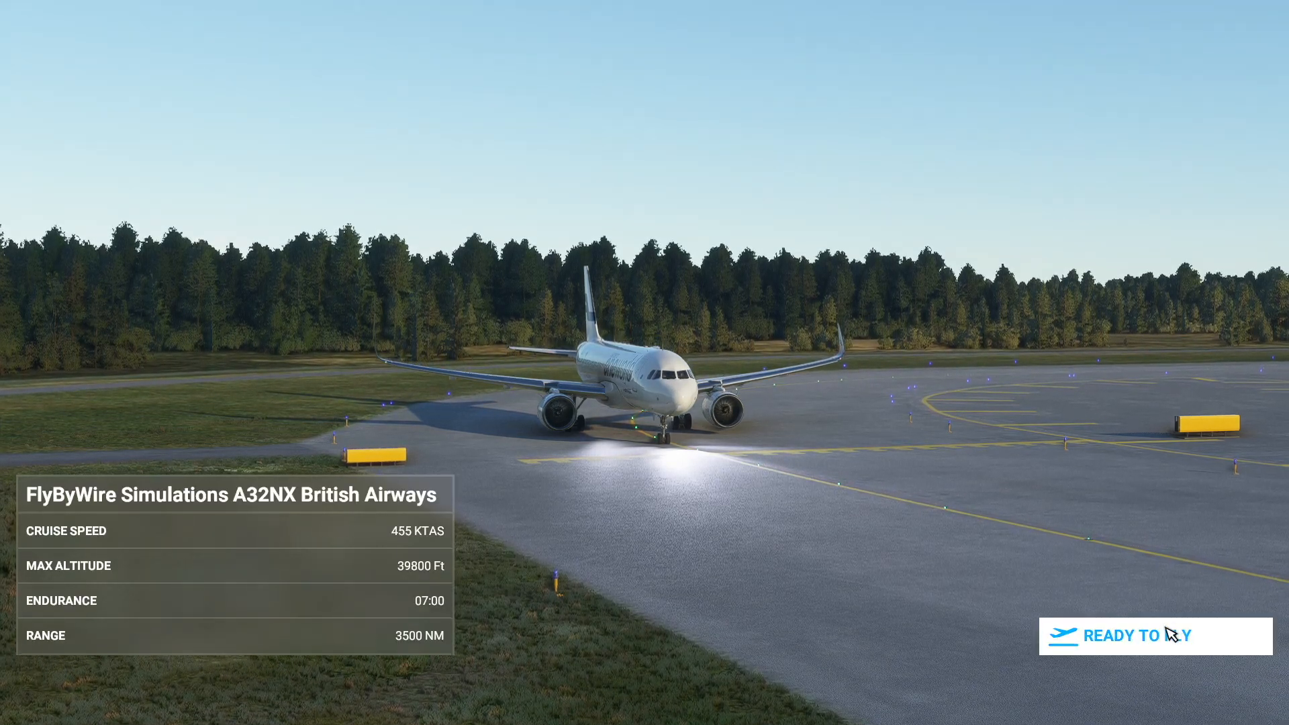
Step: Begin flying from the cockpit with Ready to Fly
click(1154, 634)
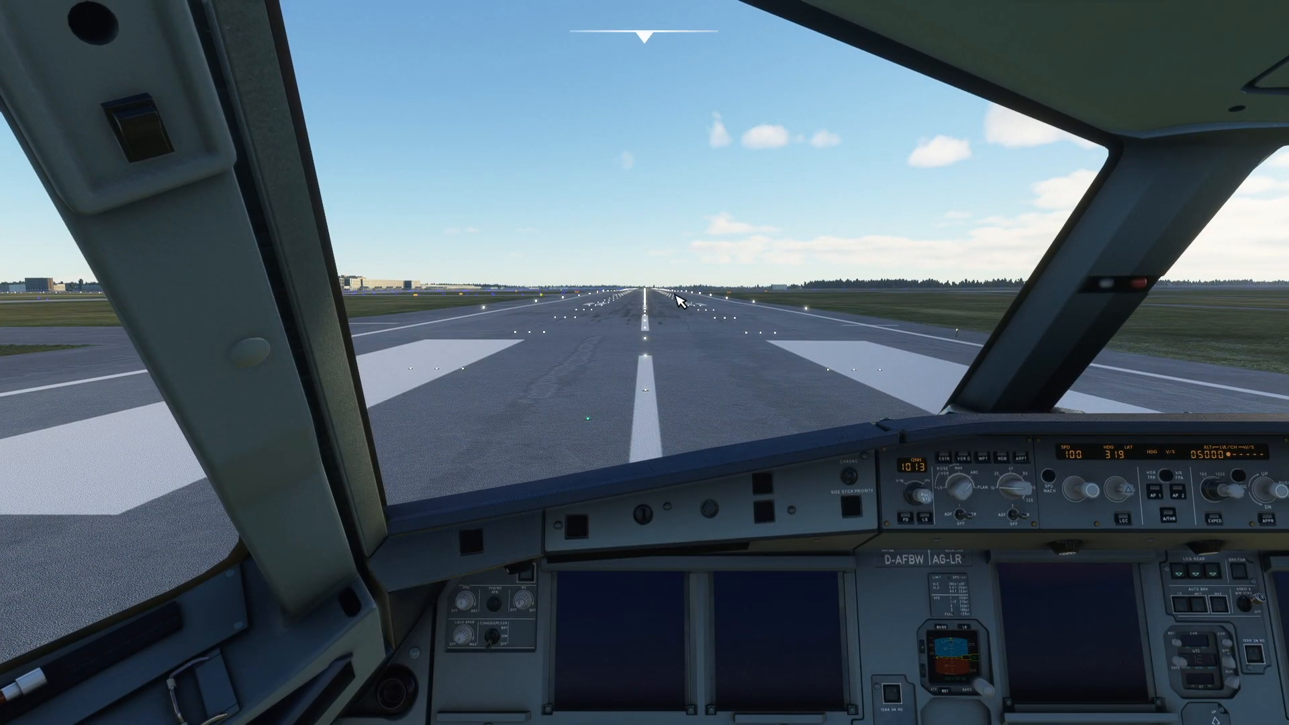